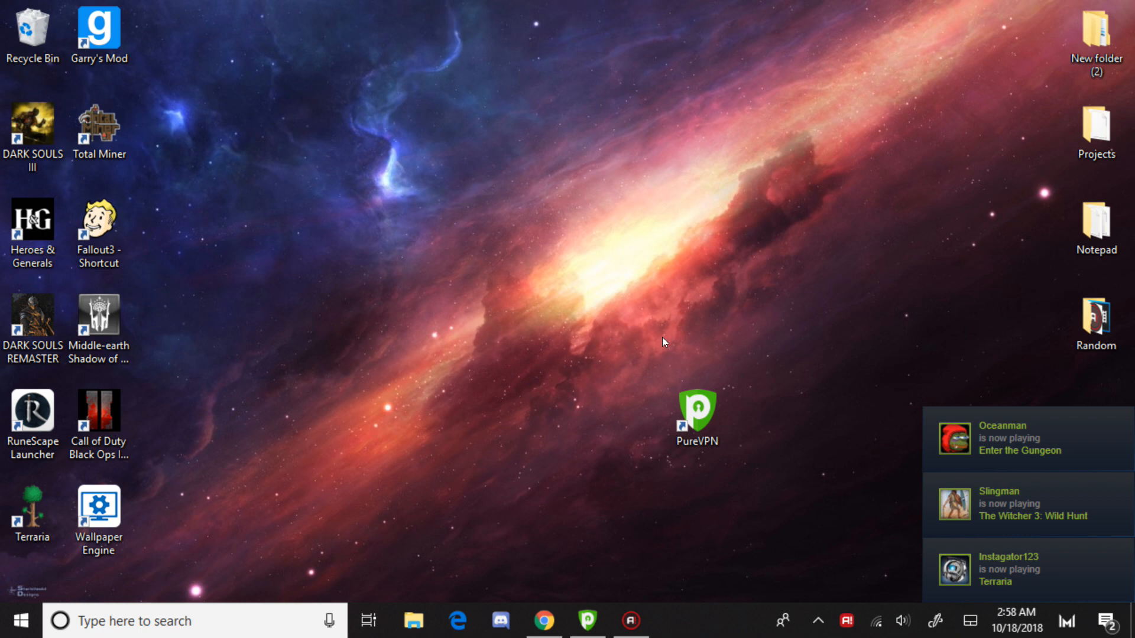
{"action": "mouse_move", "coordinate": [660, 342]}
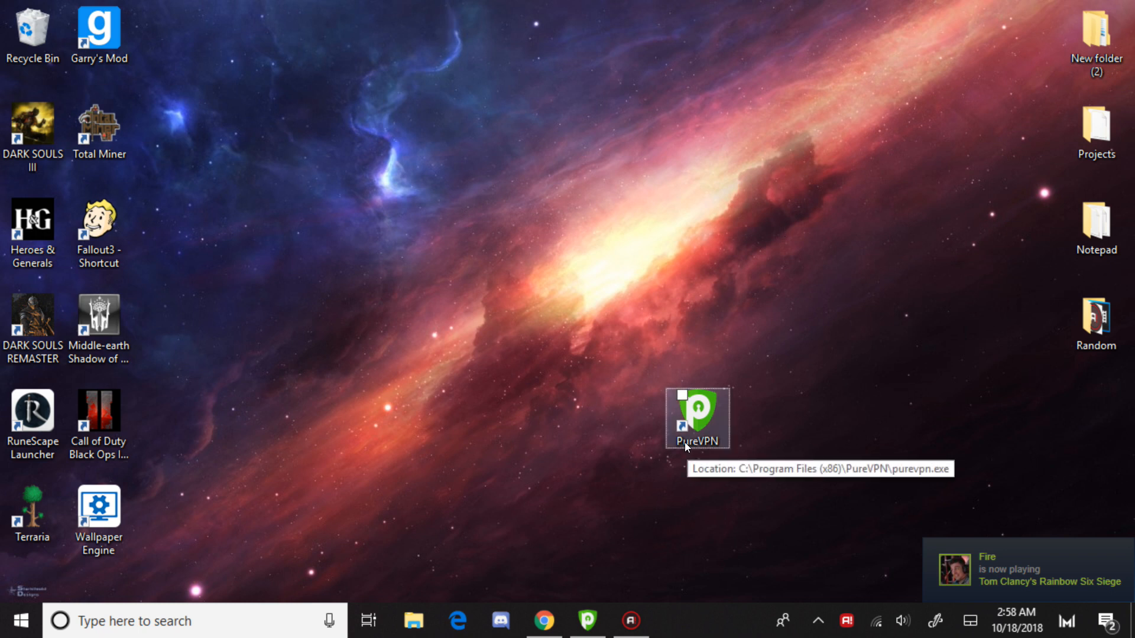
{"action": "mouse_move", "coordinate": [760, 181]}
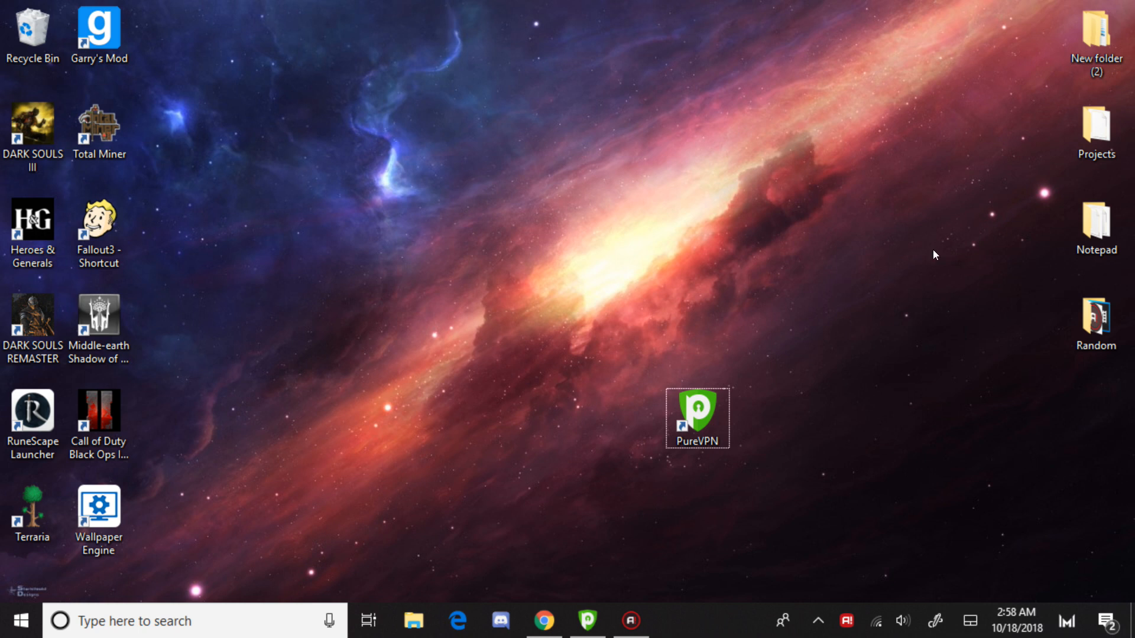
{"action": "mouse_move", "coordinate": [814, 282]}
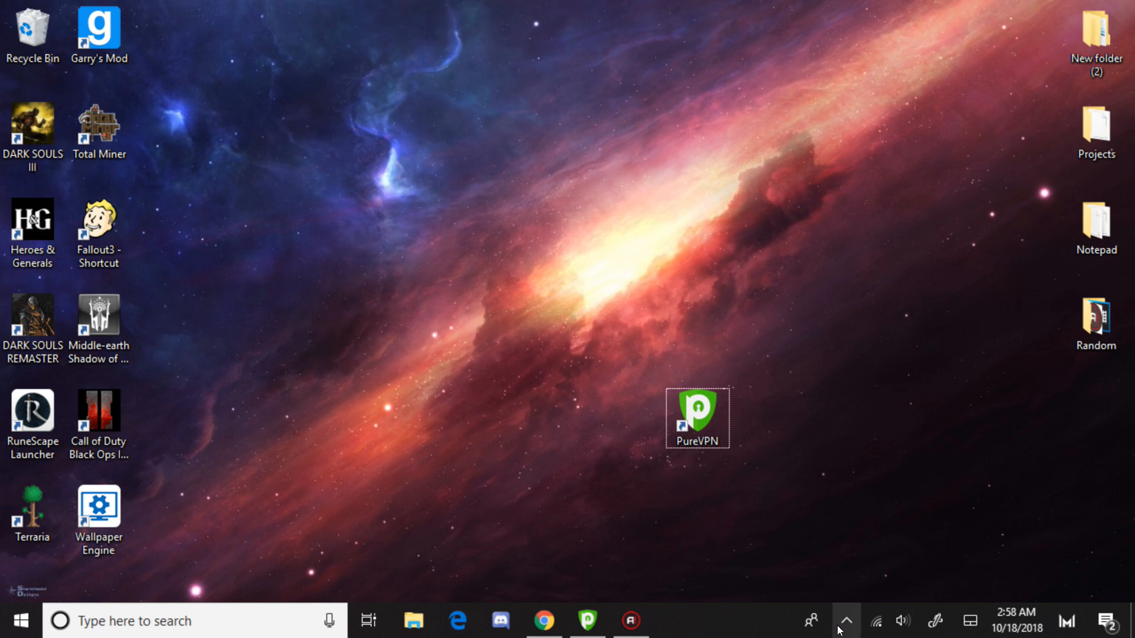
Launch the PureVPN app from the desktop to its disconnected dashboard set to United States
{"action": "left_click", "coordinate": [845, 621]}
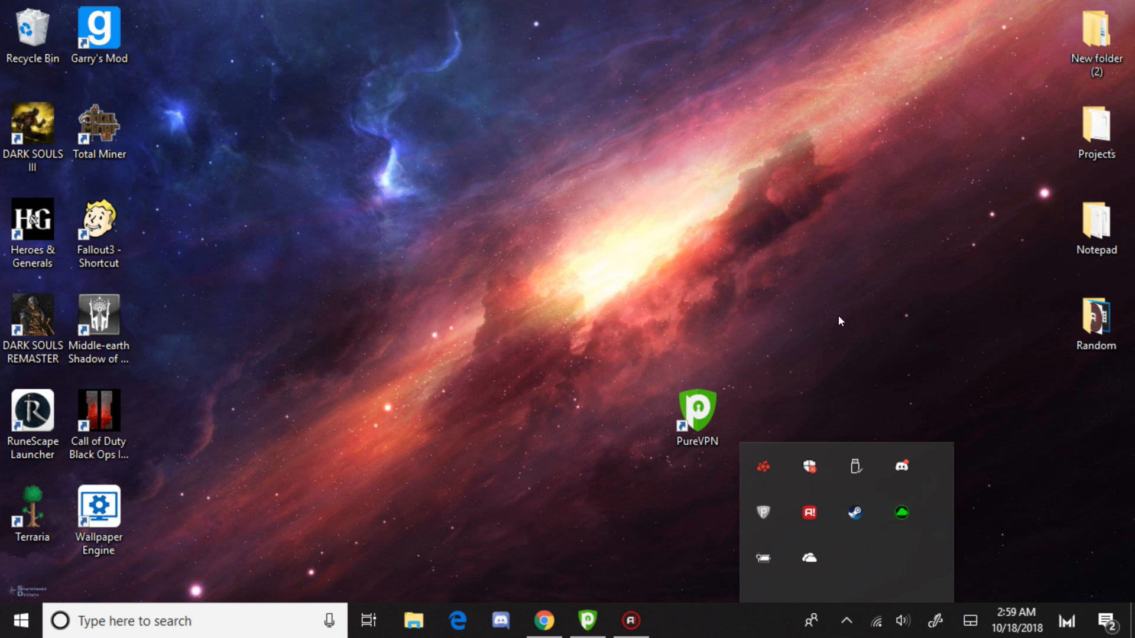
{"action": "left_click", "coordinate": [695, 419]}
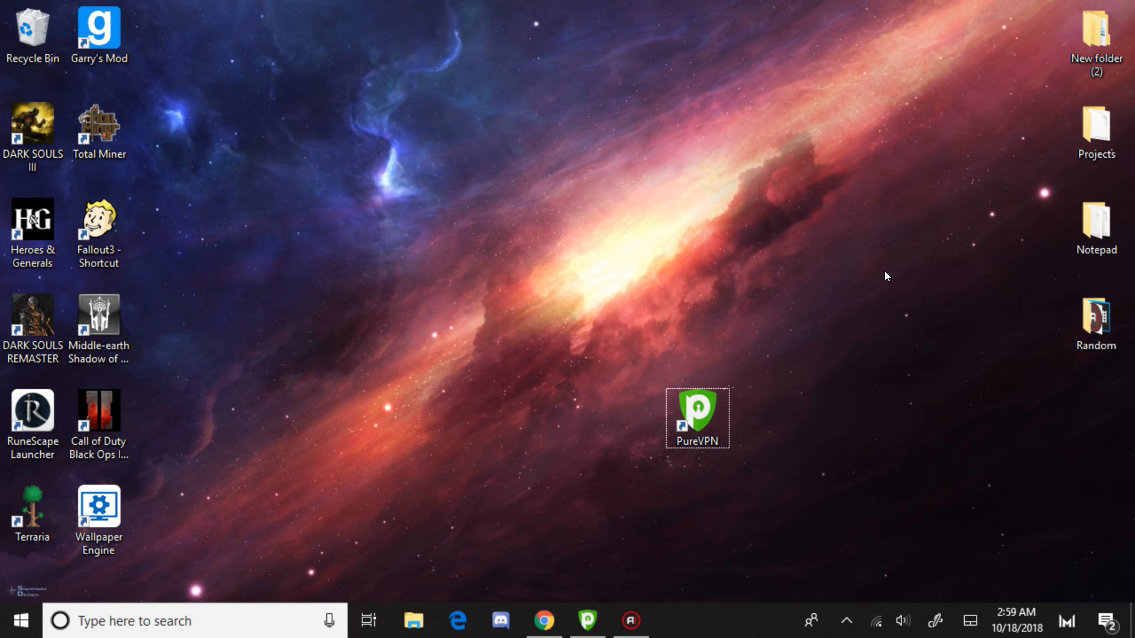
{"action": "mouse_move", "coordinate": [172, 154]}
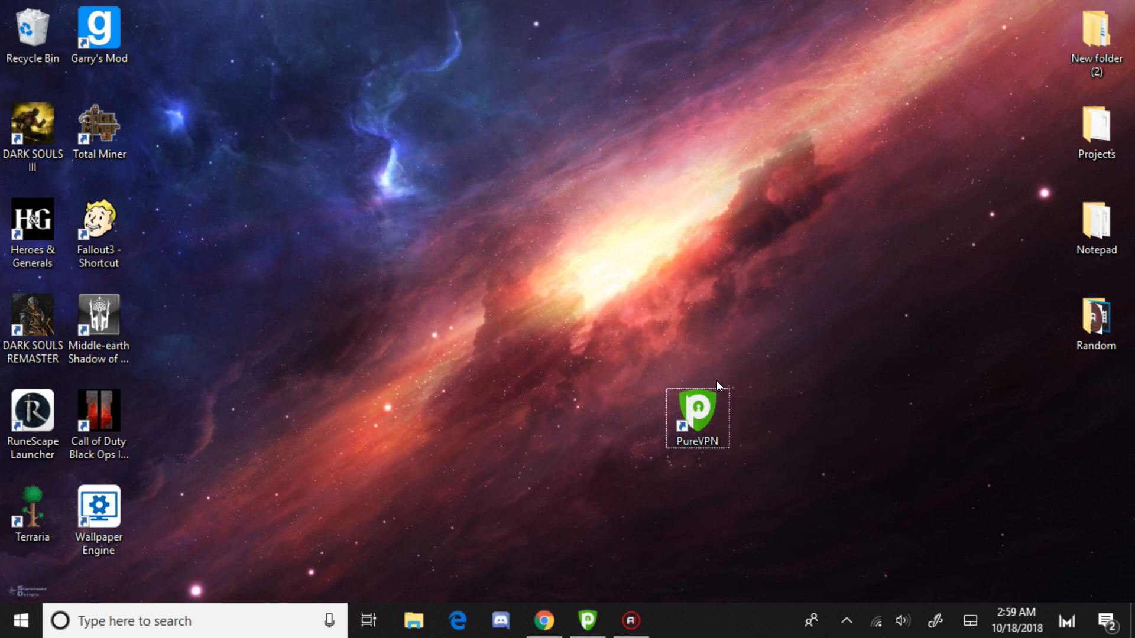
{"action": "left_click", "coordinate": [697, 417]}
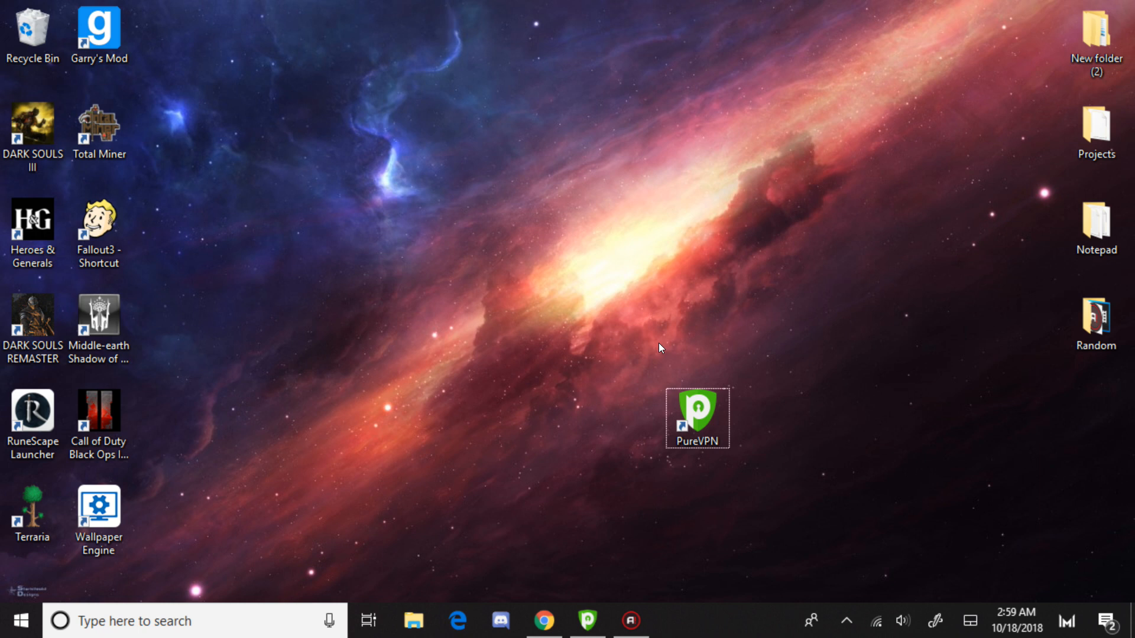
{"action": "mouse_move", "coordinate": [686, 375]}
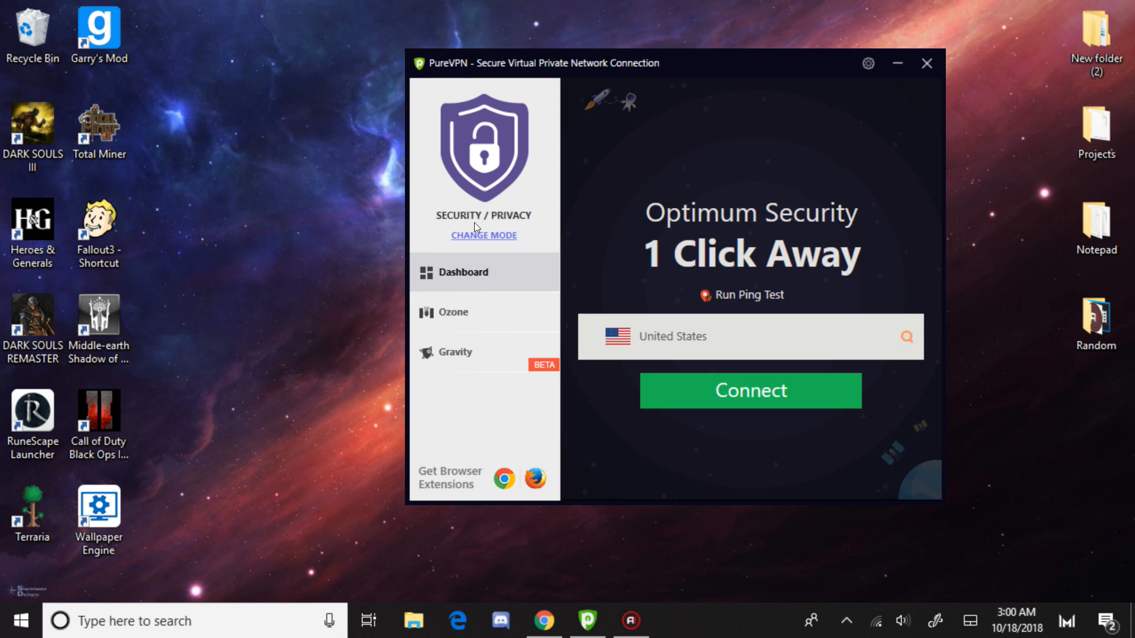
{"action": "mouse_move", "coordinate": [782, 389]}
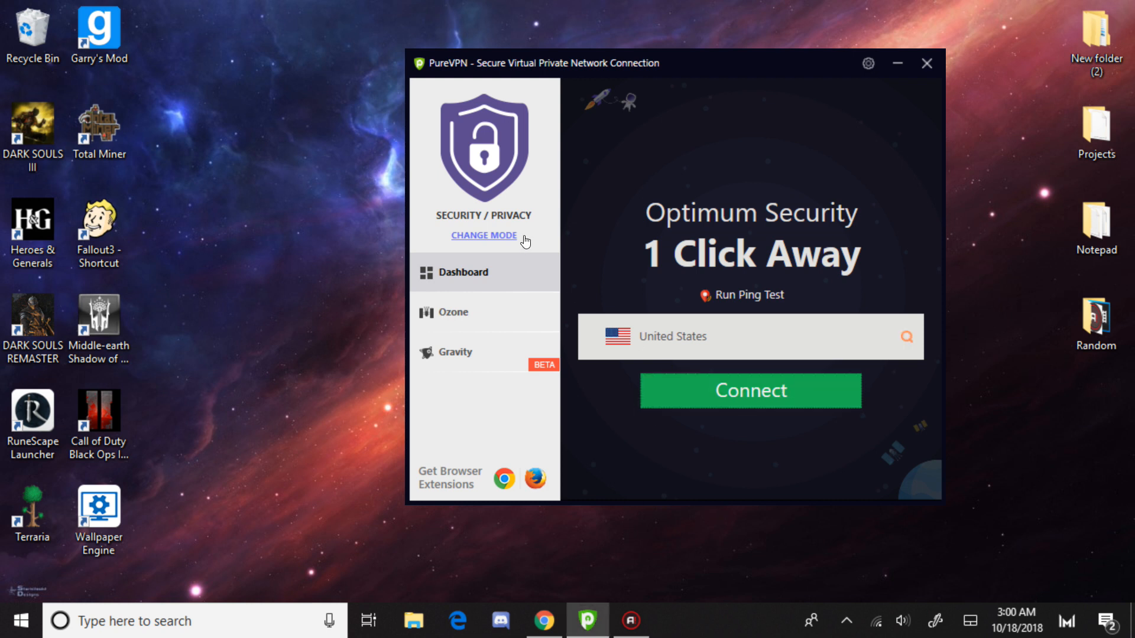
{"action": "mouse_move", "coordinate": [766, 386]}
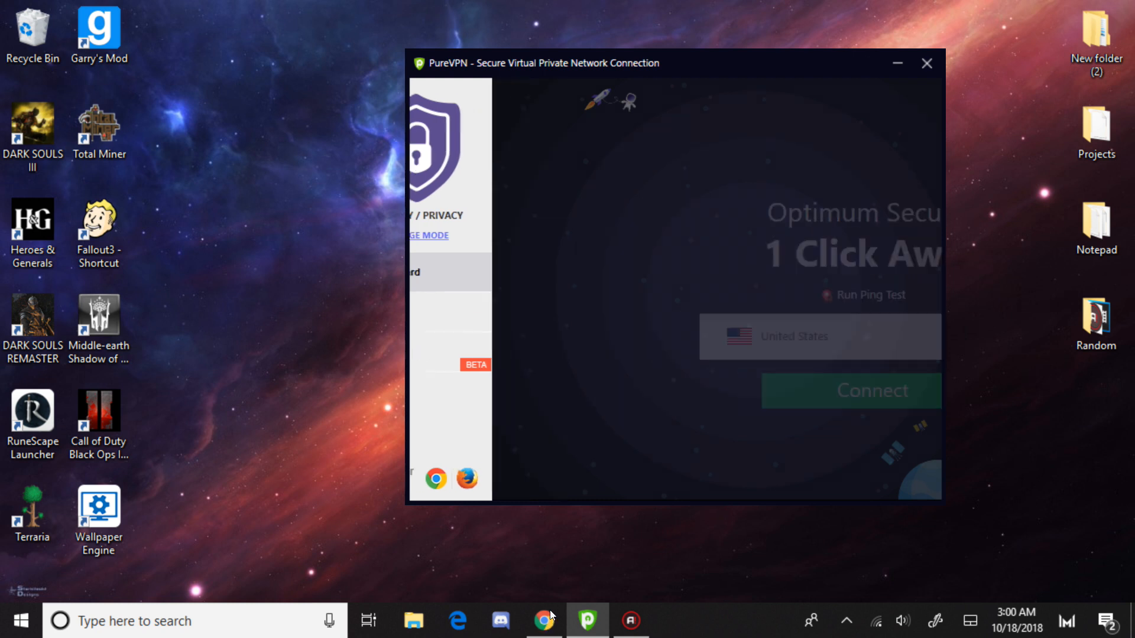
Choose the 2 Years plan via Get PureVPN Now and expand the optional add-ons in the $79 order form
{"action": "left_click", "coordinate": [544, 620]}
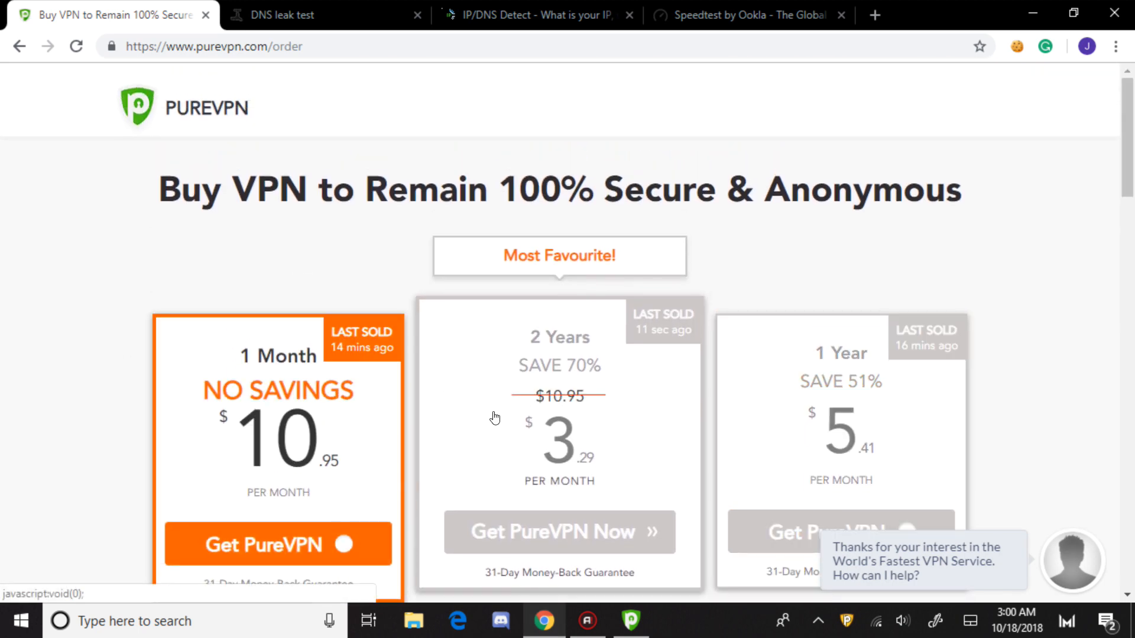
{"action": "scroll", "scroll_direction": "down", "scroll_amount": 3}
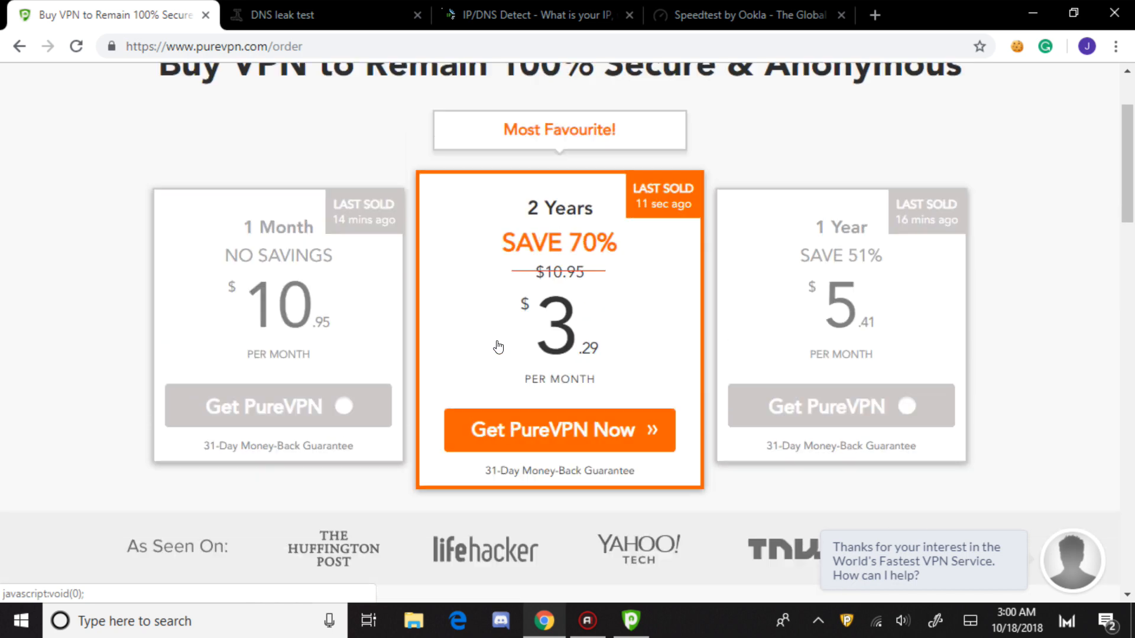
{"action": "left_click", "coordinate": [559, 431]}
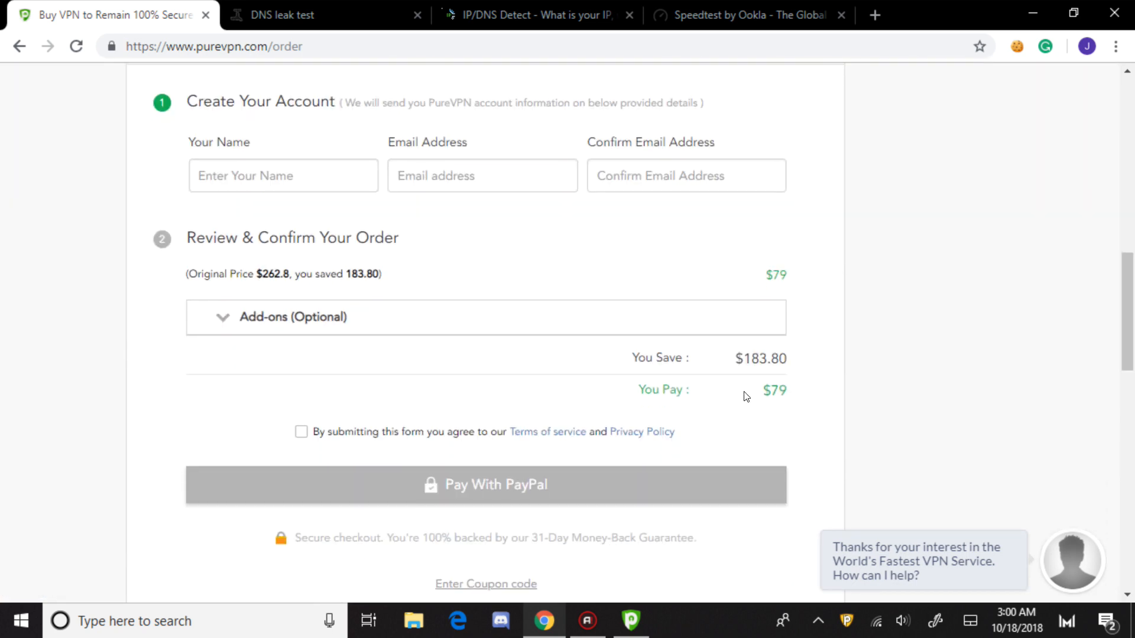
{"action": "scroll", "scroll_direction": "up", "scroll_amount": 3}
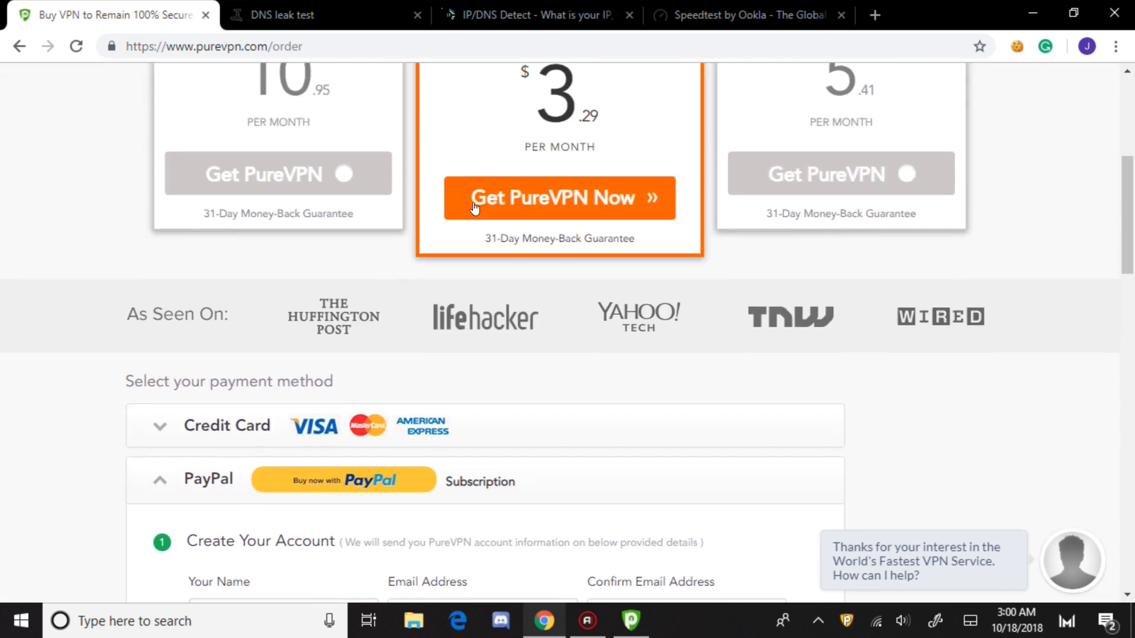
{"action": "scroll", "scroll_direction": "down", "scroll_amount": 3}
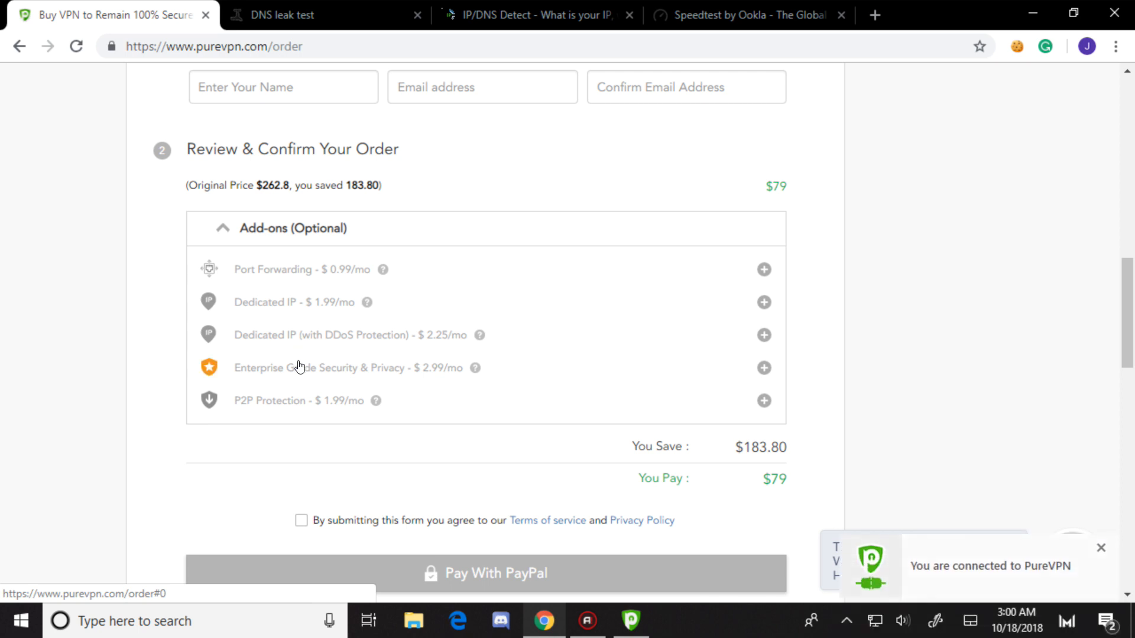
{"action": "mouse_move", "coordinate": [293, 383]}
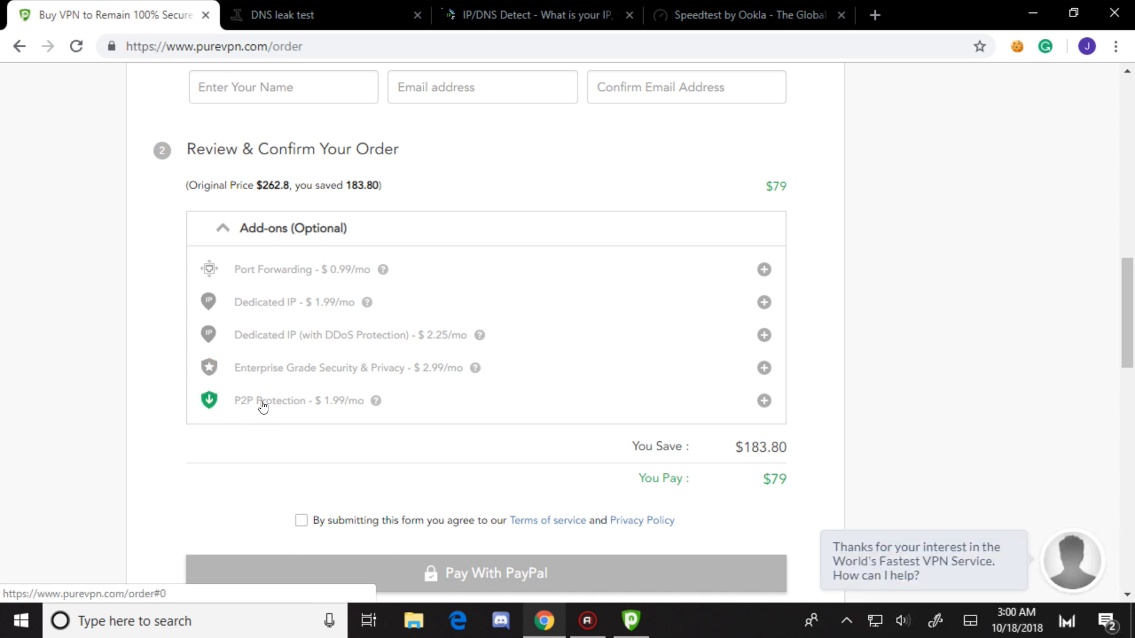
Reload the Speedtest page after the 147 ms / 8.16 / 0.72 result and start a new run with GO
{"action": "left_click", "coordinate": [746, 14]}
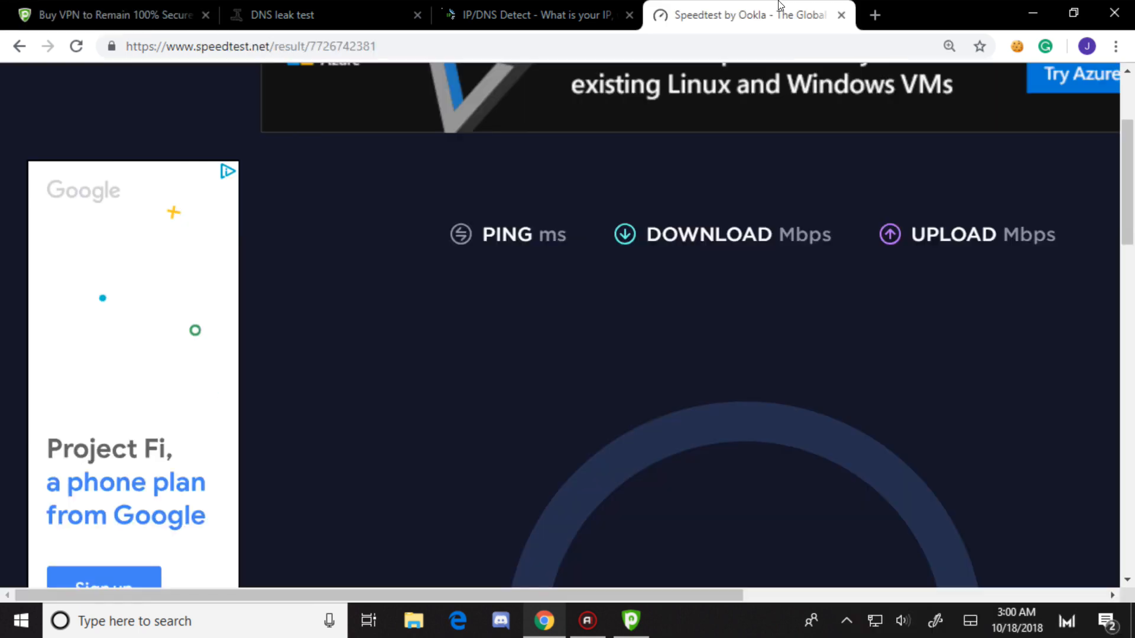
{"action": "scroll", "scroll_direction": "down", "scroll_amount": 3}
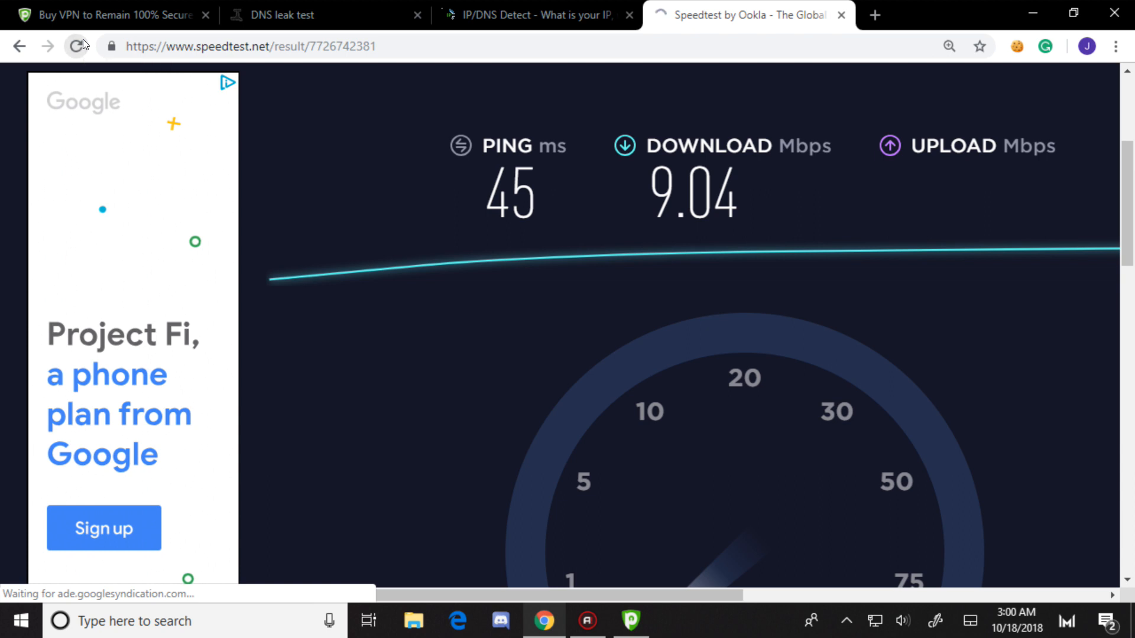
{"action": "left_click", "coordinate": [75, 46]}
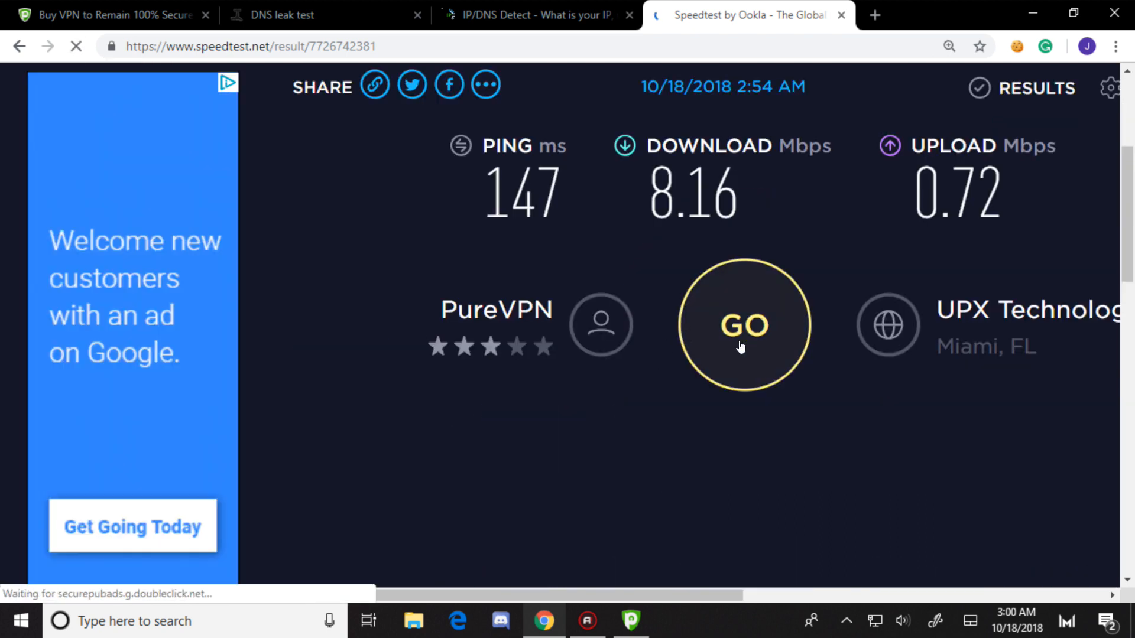
{"action": "left_click", "coordinate": [743, 324]}
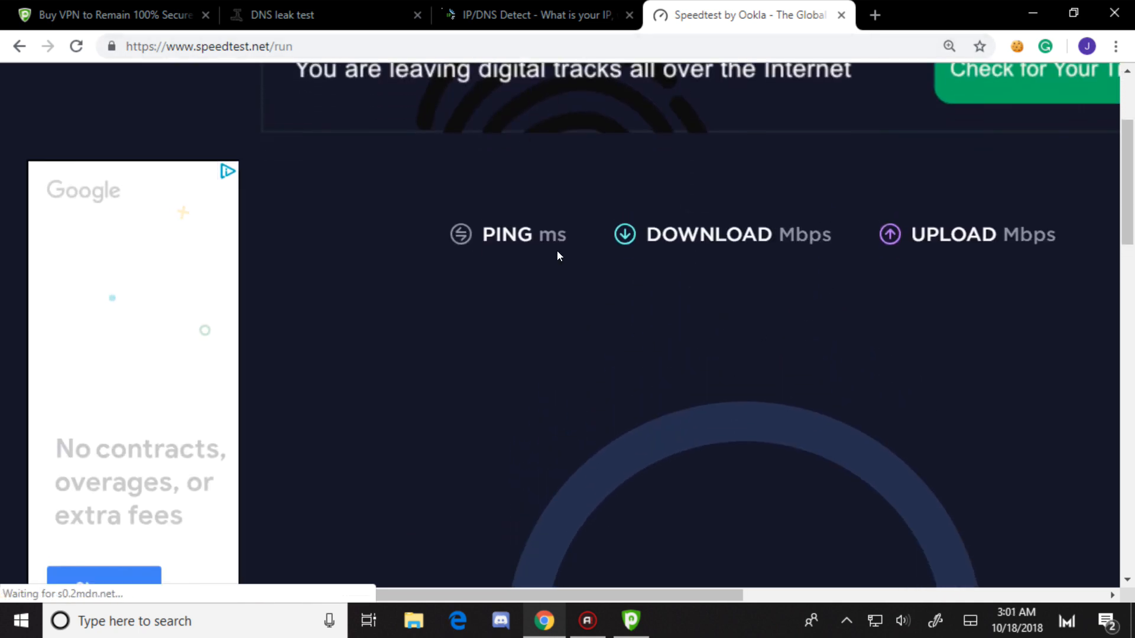
Show PureVPN's Ozone page with Antivirus, Content Filtering, IDS/IPS and App Filtering enabled
{"action": "left_click", "coordinate": [630, 620]}
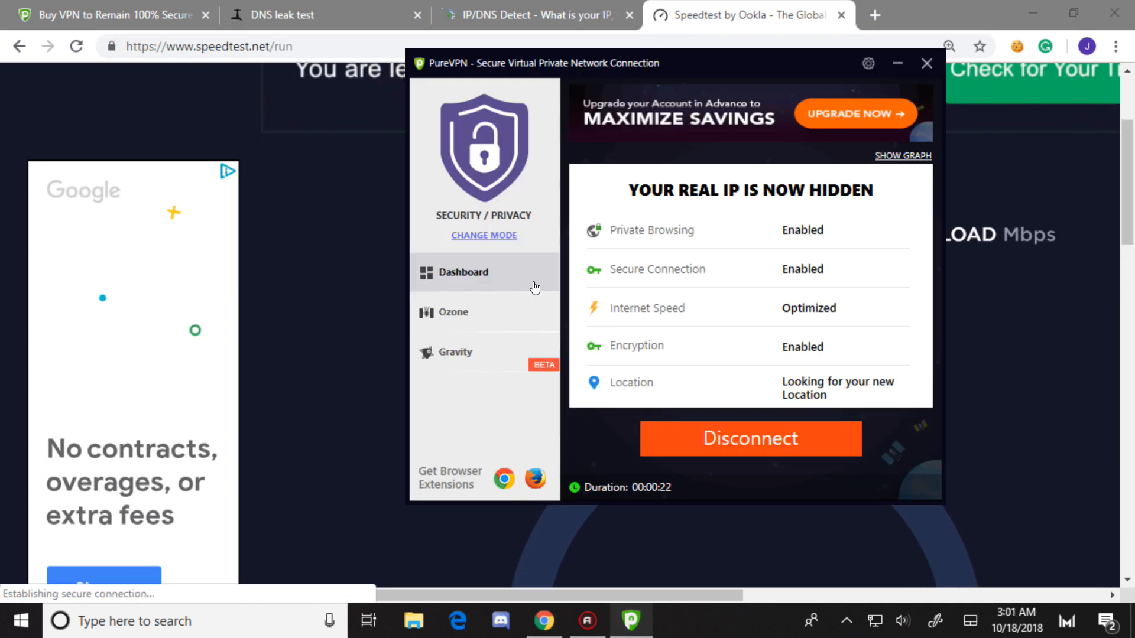
{"action": "left_click", "coordinate": [453, 312]}
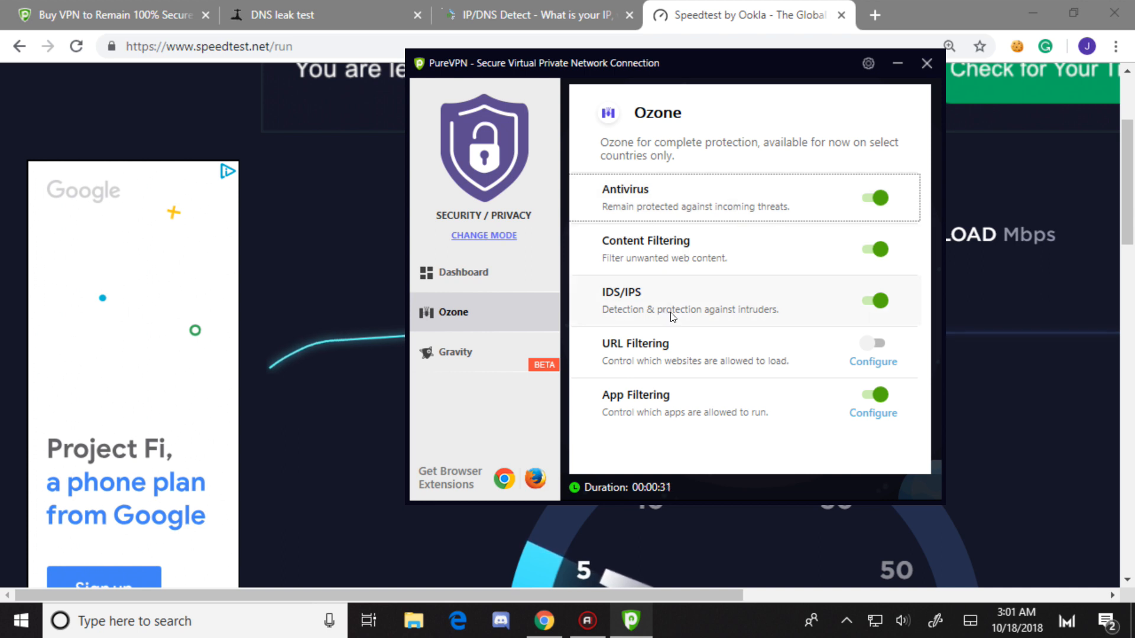
{"action": "mouse_move", "coordinate": [672, 337]}
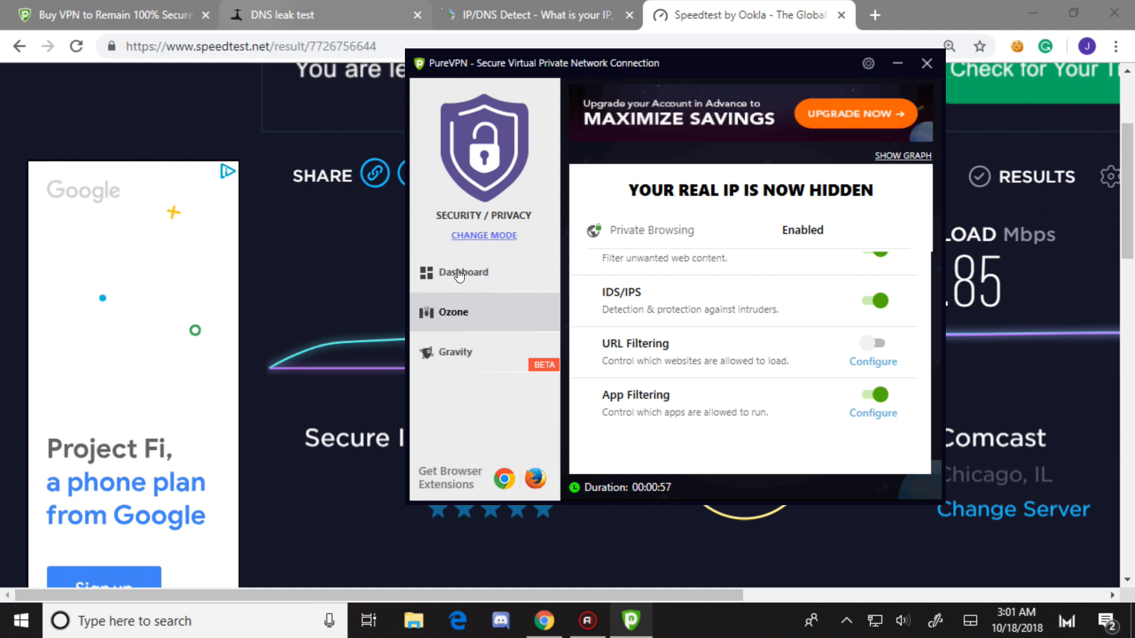
View the 46 ms / 5.36 / 0.85 Mbps result, disconnect PureVPN and return to the cleared Speedtest page
{"action": "left_click", "coordinate": [927, 62]}
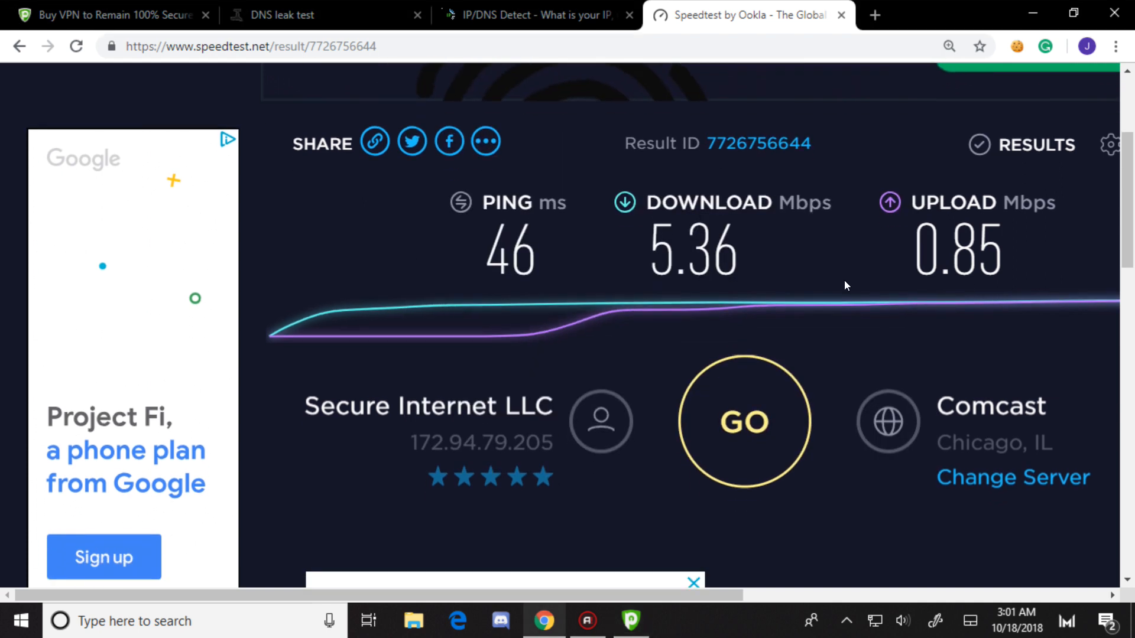
{"action": "scroll", "scroll_direction": "down", "scroll_amount": 3}
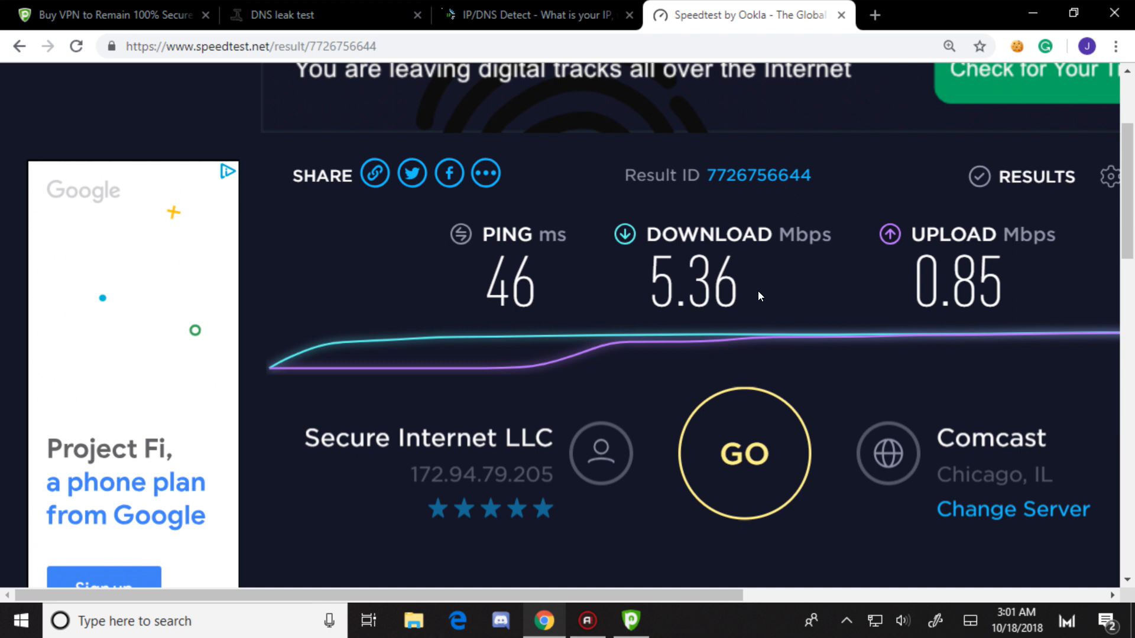
{"action": "mouse_move", "coordinate": [721, 362]}
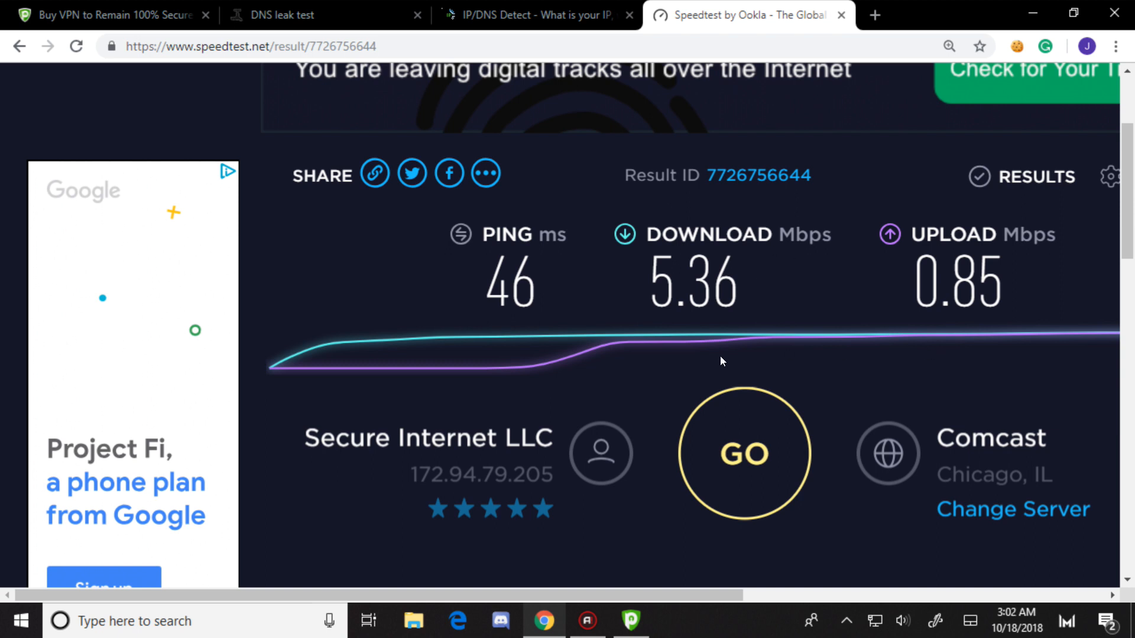
{"action": "left_click", "coordinate": [629, 620]}
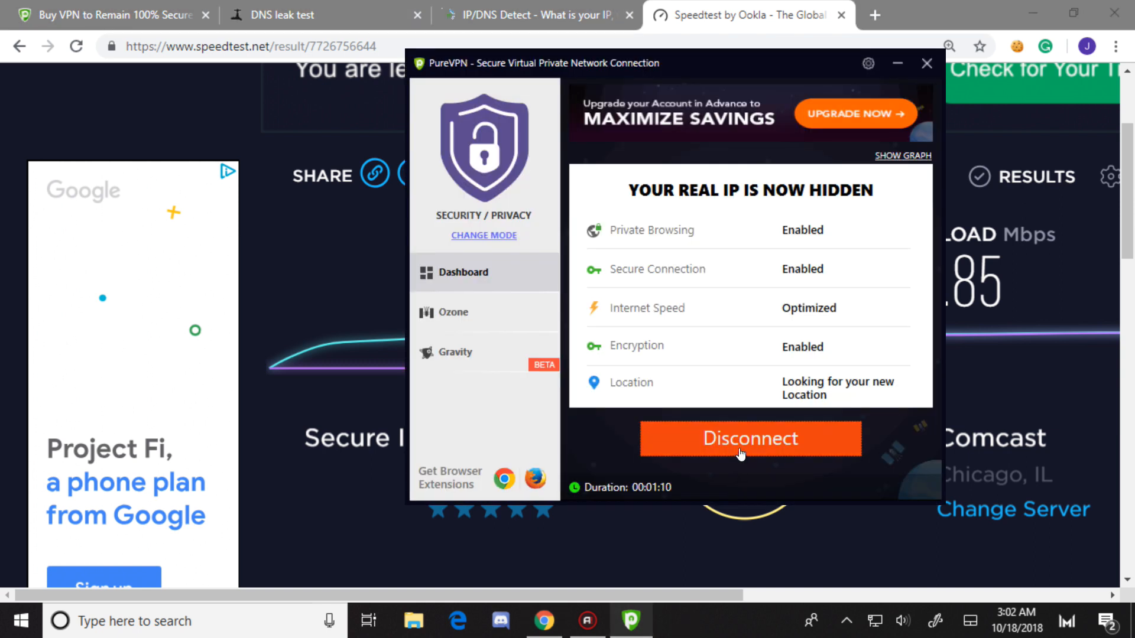
{"action": "left_click", "coordinate": [926, 62]}
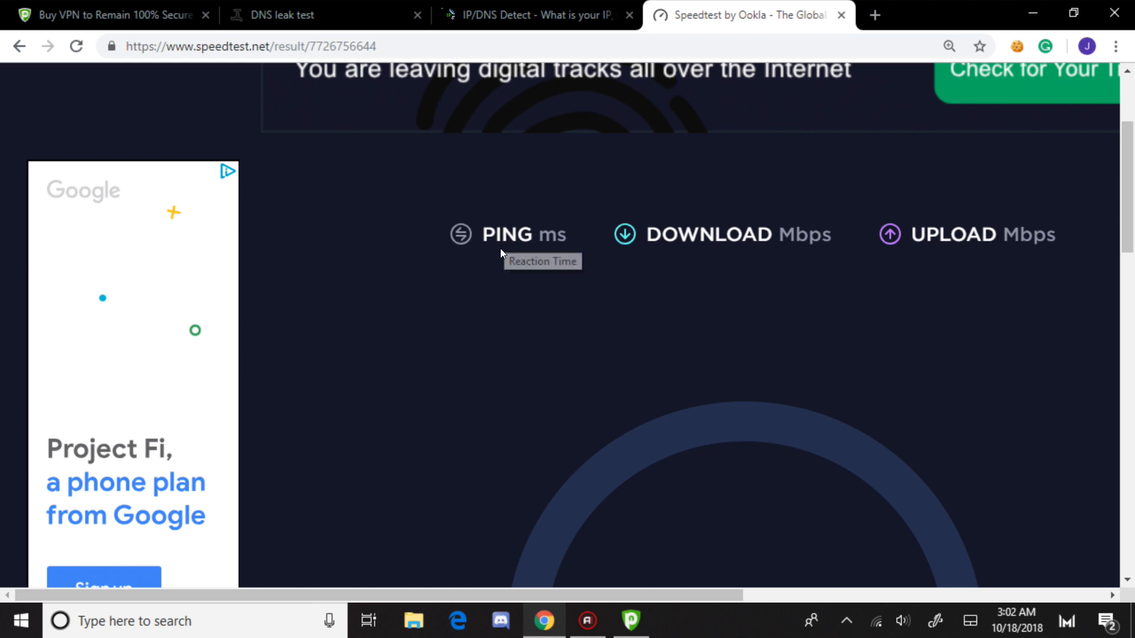
{"action": "mouse_move", "coordinate": [497, 255]}
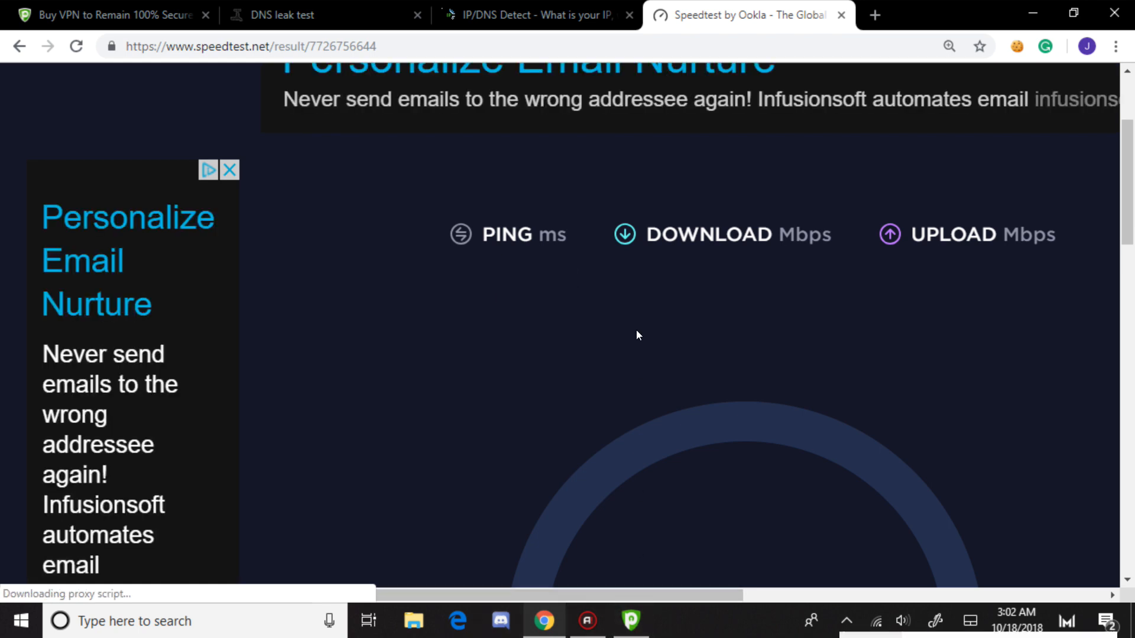
Confirm PureVPN is disconnected and run a new speed test, reloading past a latency error; ping reads 35 ms
{"action": "left_click", "coordinate": [630, 621]}
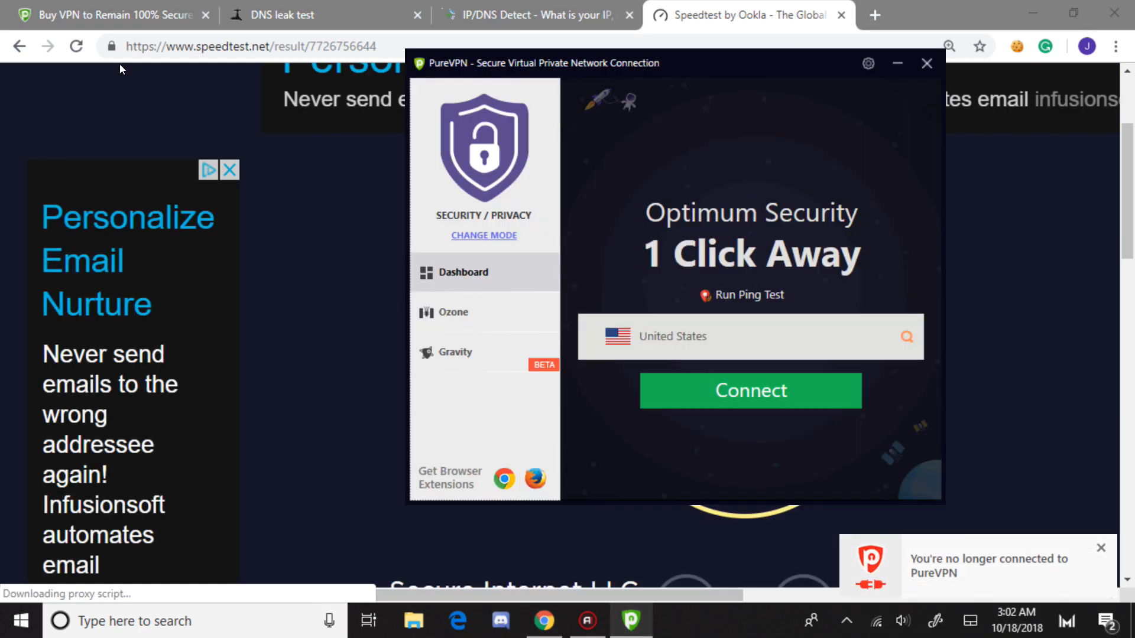
{"action": "left_click", "coordinate": [926, 62]}
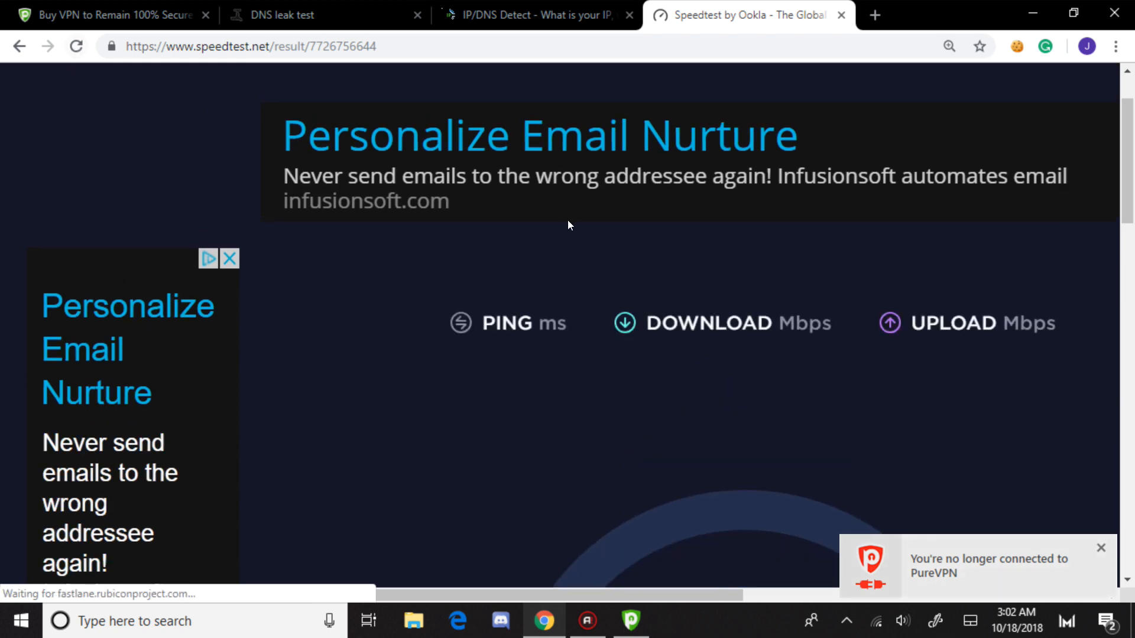
{"action": "scroll", "scroll_direction": "down", "scroll_amount": 3}
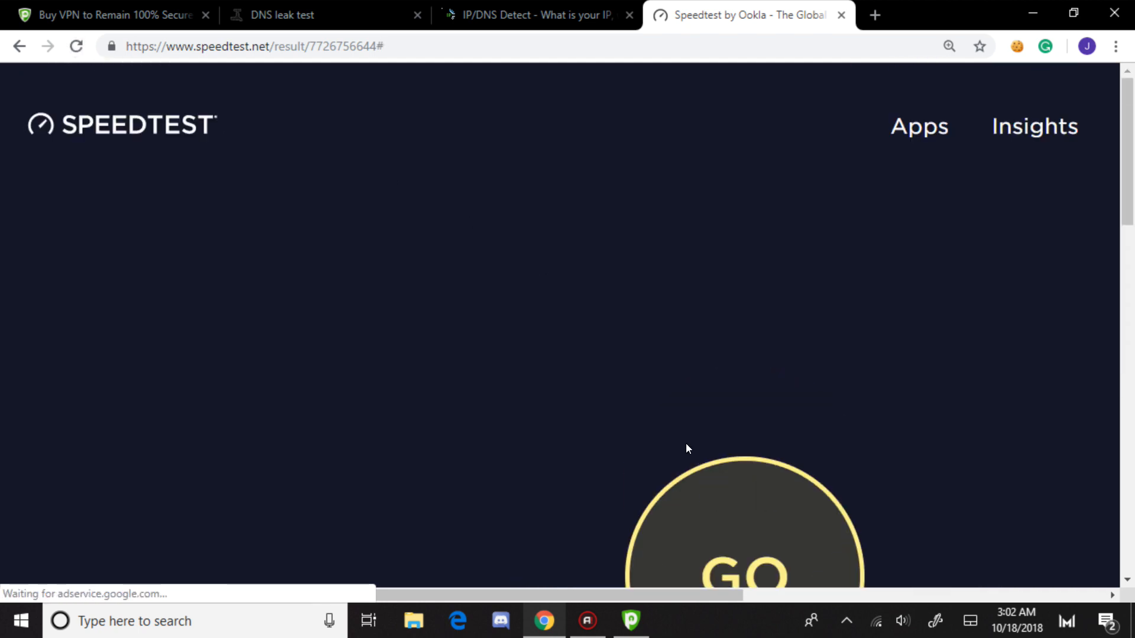
{"action": "left_click", "coordinate": [743, 549]}
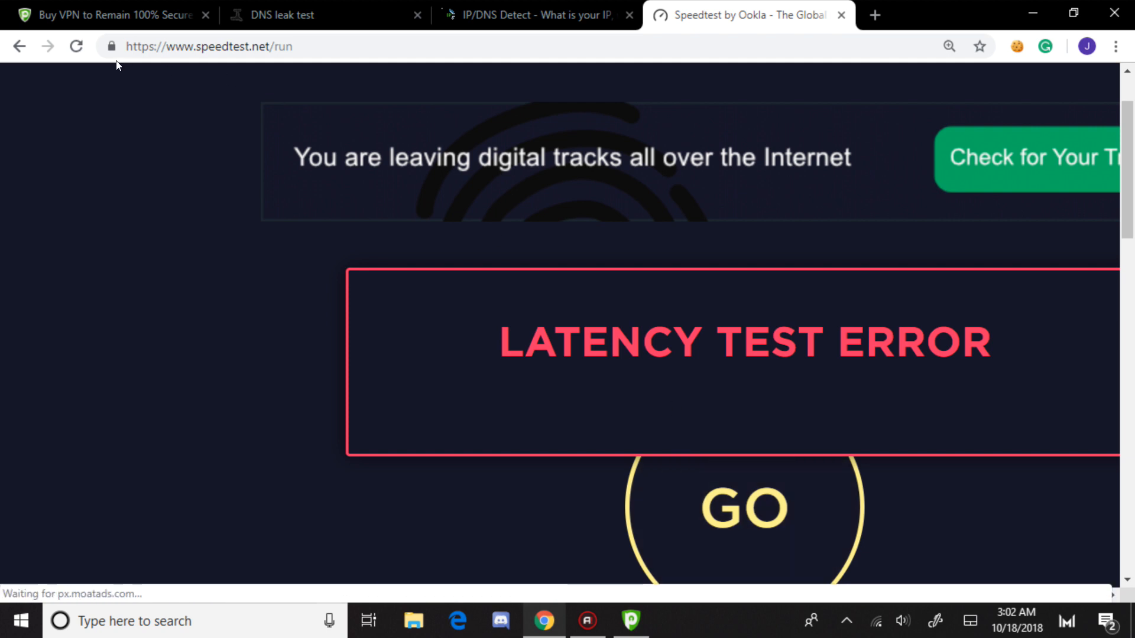
{"action": "left_click", "coordinate": [75, 46]}
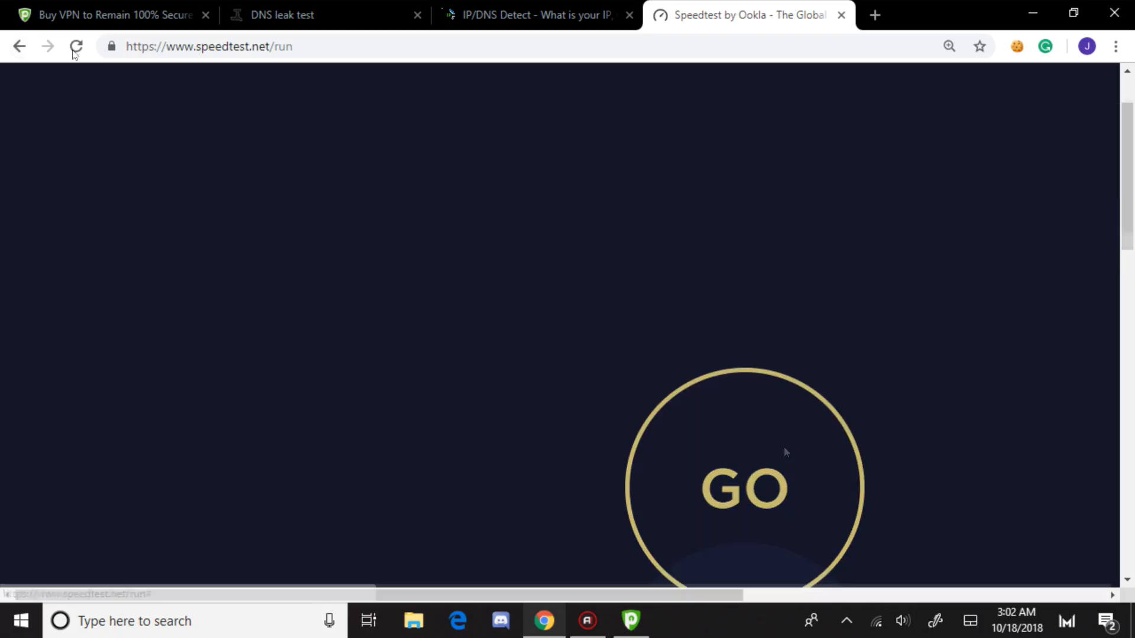
{"action": "left_click", "coordinate": [743, 488]}
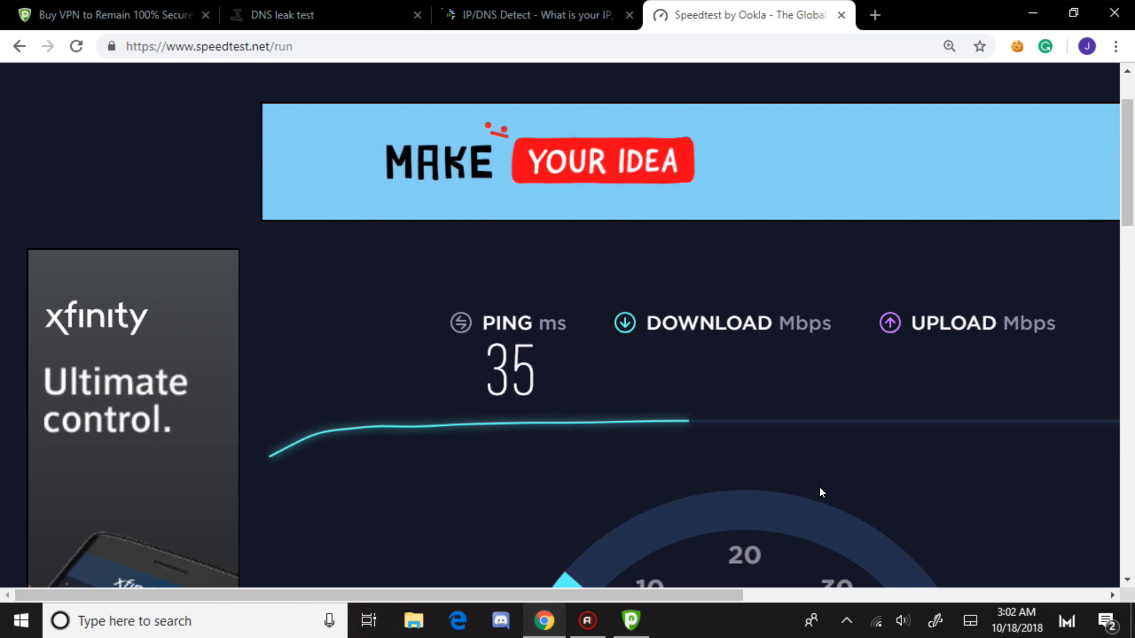
Check the disconnected PureVPN dashboard, then view the ipleak.net IP/DNS Detect page showing a California IP
{"action": "left_click", "coordinate": [629, 620]}
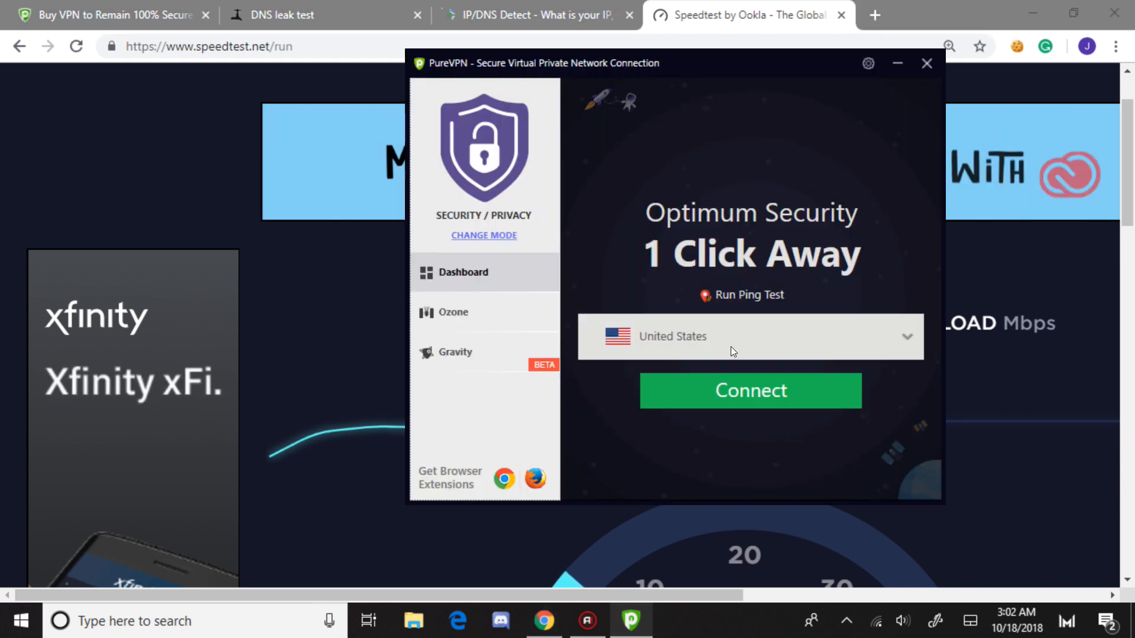
{"action": "left_click", "coordinate": [749, 336]}
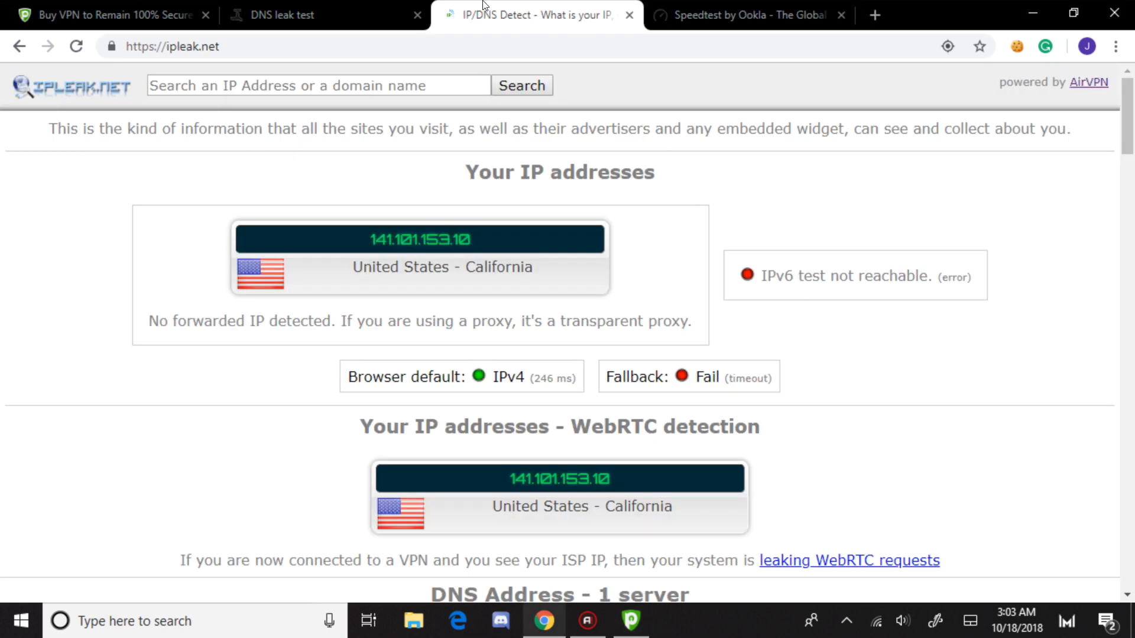
{"action": "mouse_move", "coordinate": [499, 350]}
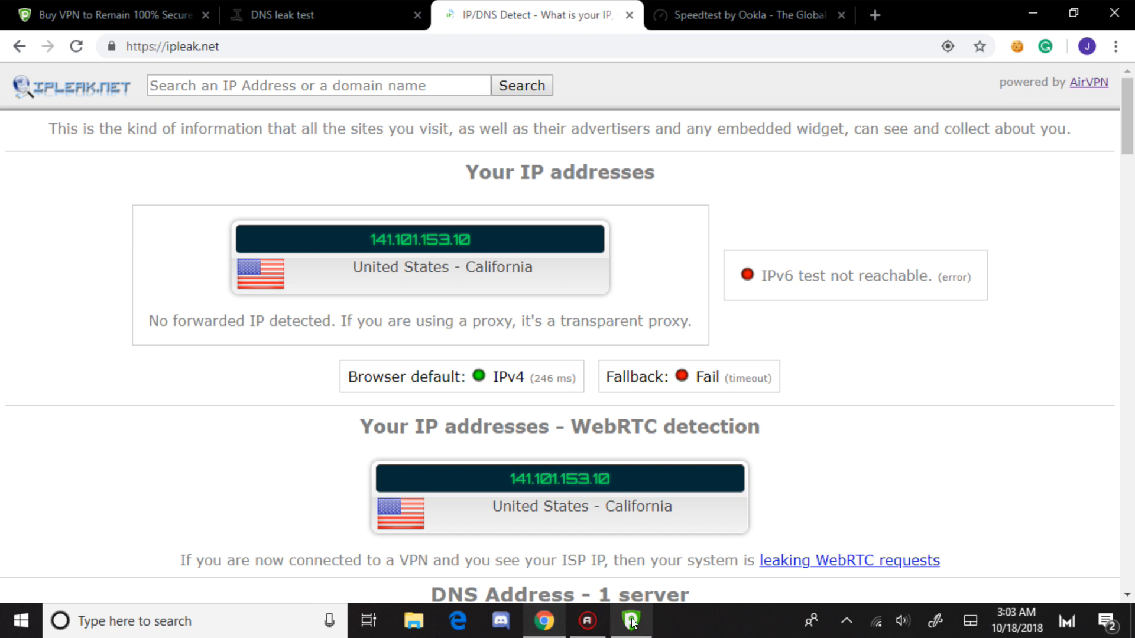
Reload the ipleak.net IP leak check so the dnsleaktest.com test can begin query round 1
{"action": "left_click", "coordinate": [630, 620]}
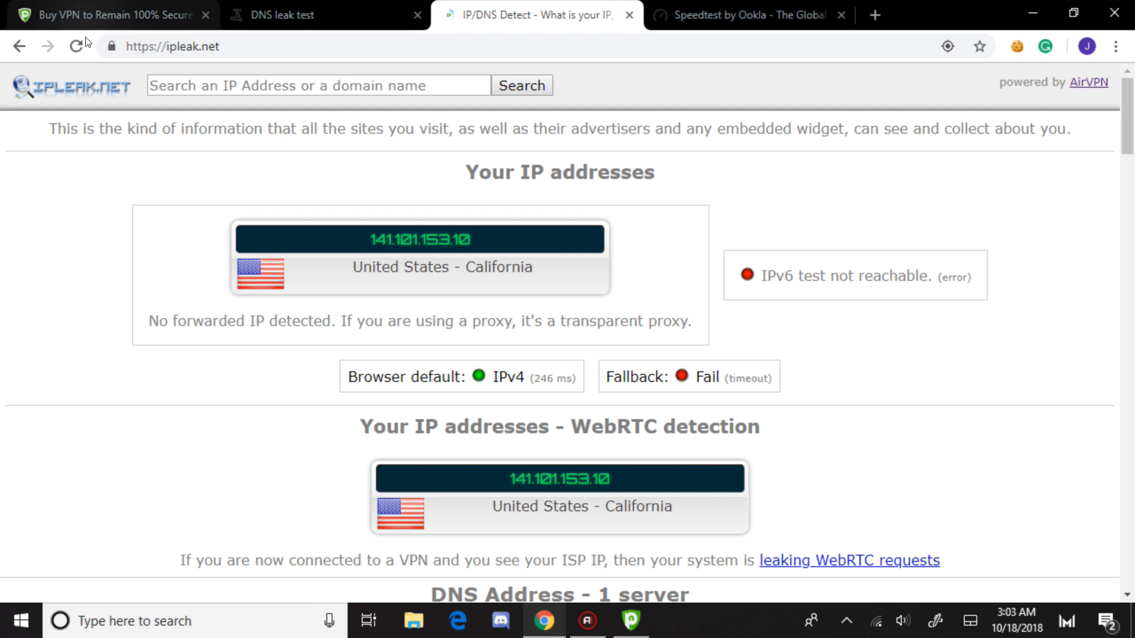
{"action": "left_click", "coordinate": [77, 46]}
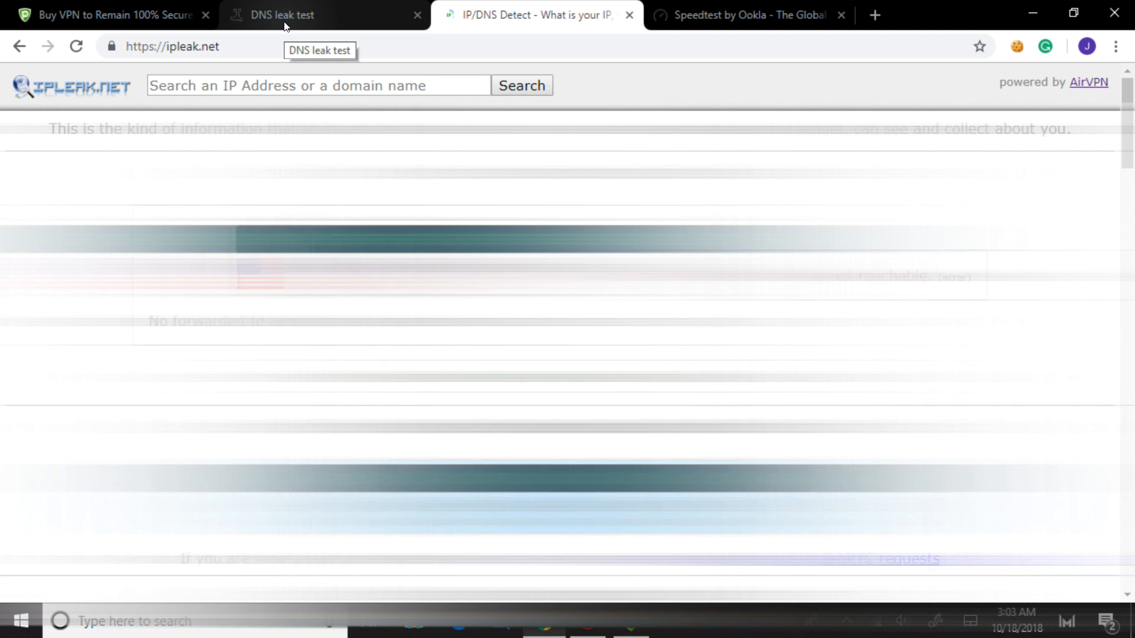
{"action": "left_click", "coordinate": [75, 46]}
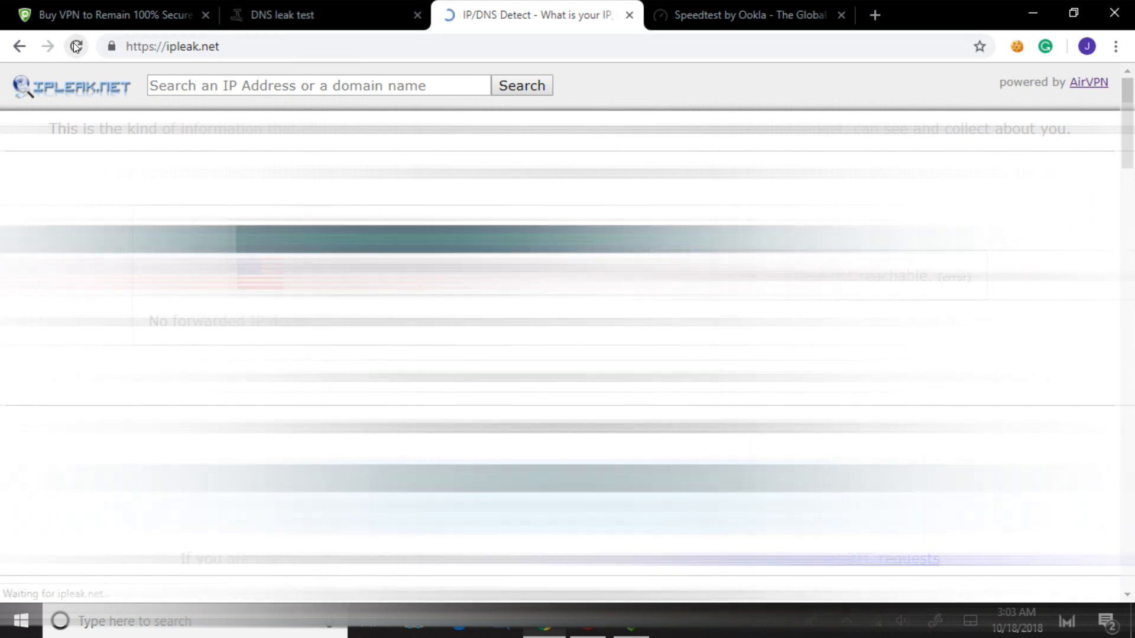
{"action": "left_click", "coordinate": [75, 46]}
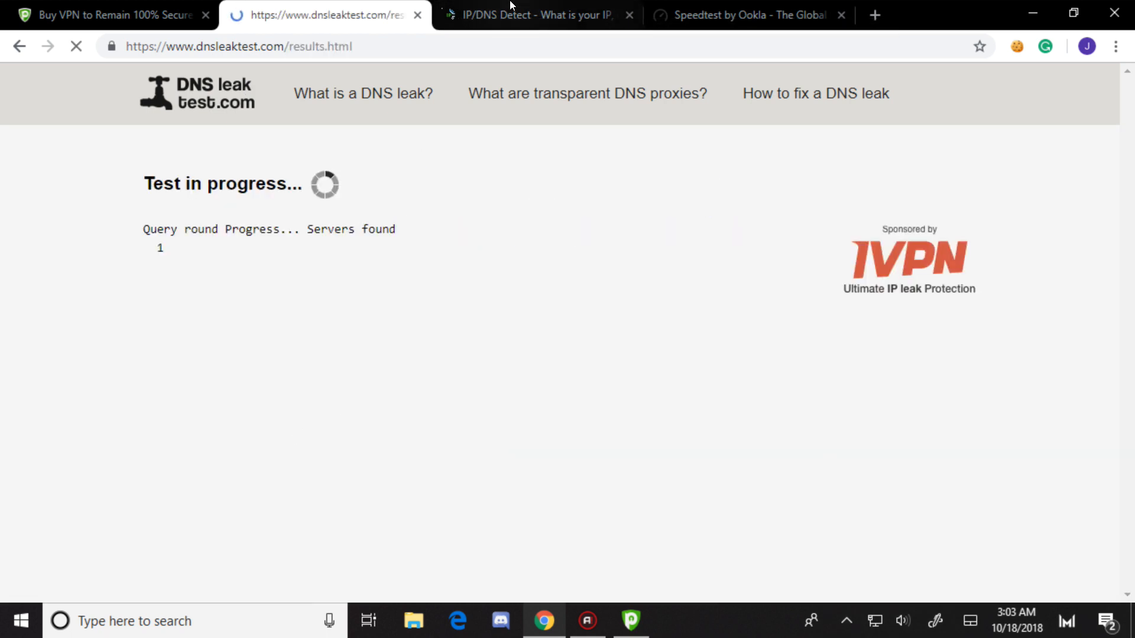
Review ipleak.net's results down to the Illinois DNS server, then switch to the dnsleaktest.com test at round 3
{"action": "left_click", "coordinate": [536, 14]}
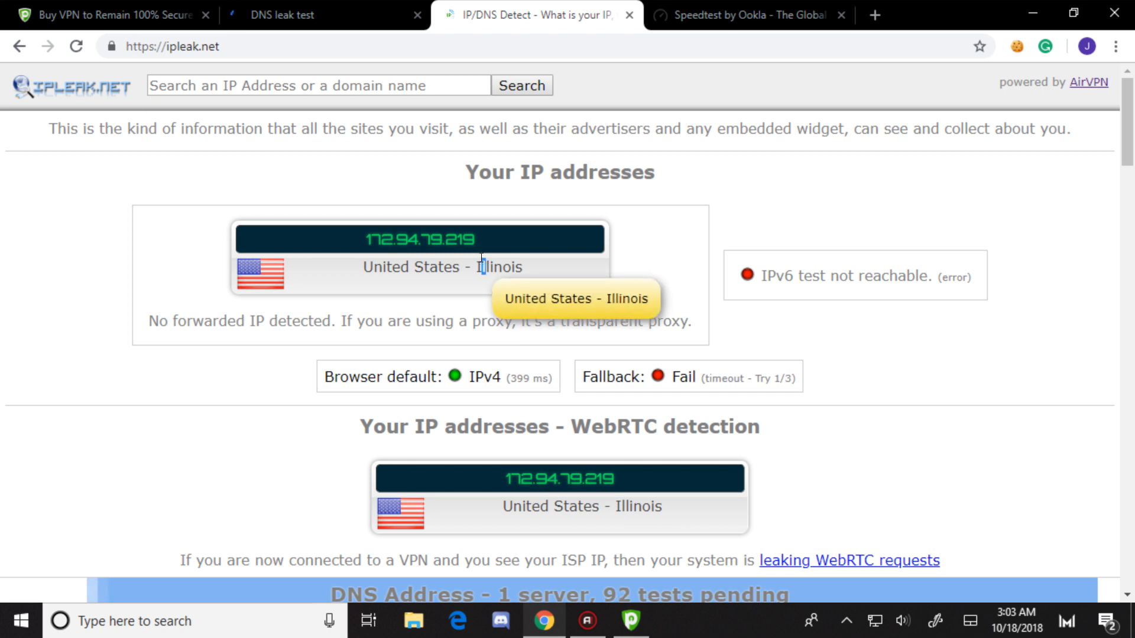
{"action": "scroll", "scroll_direction": "down", "scroll_amount": 3}
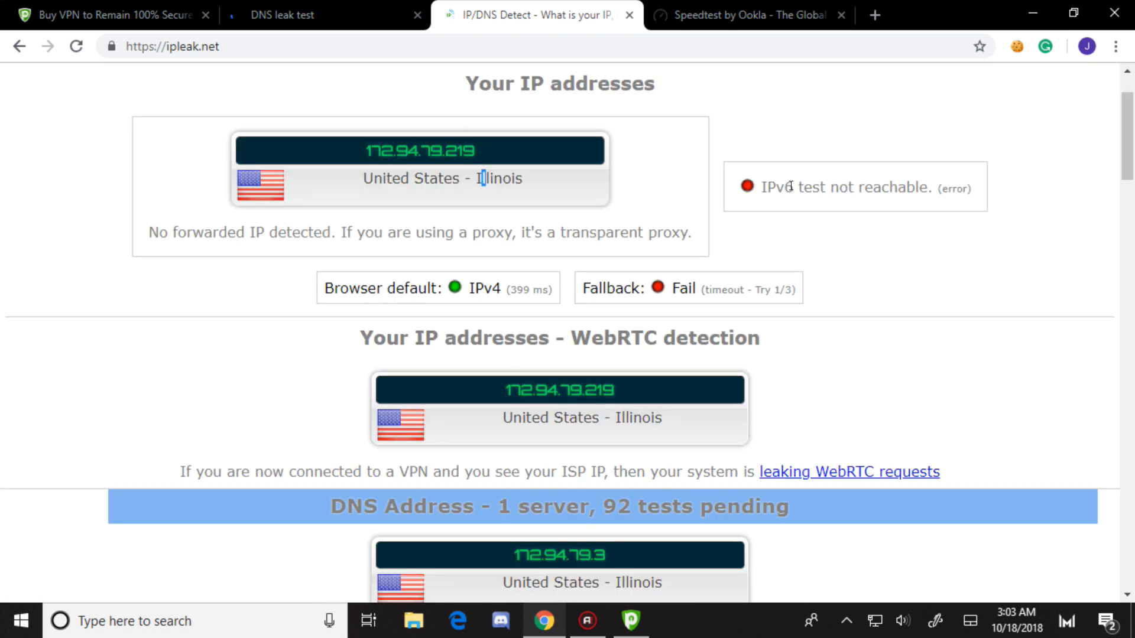
{"action": "scroll", "scroll_direction": "down", "scroll_amount": 3}
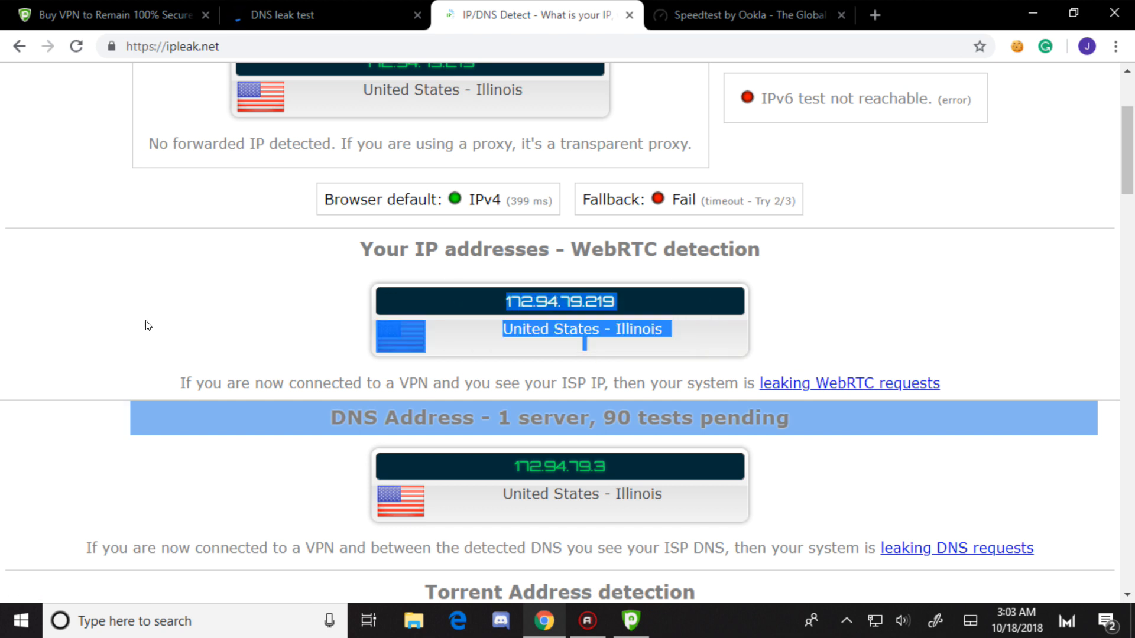
{"action": "scroll", "scroll_direction": "down", "scroll_amount": 3}
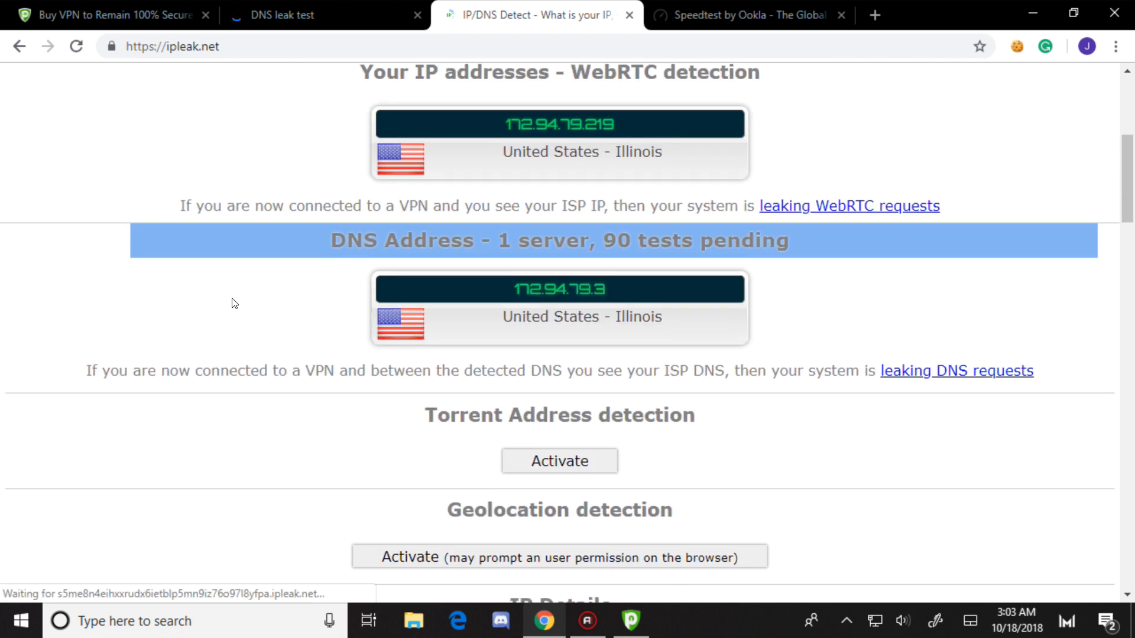
{"action": "mouse_move", "coordinate": [777, 290]}
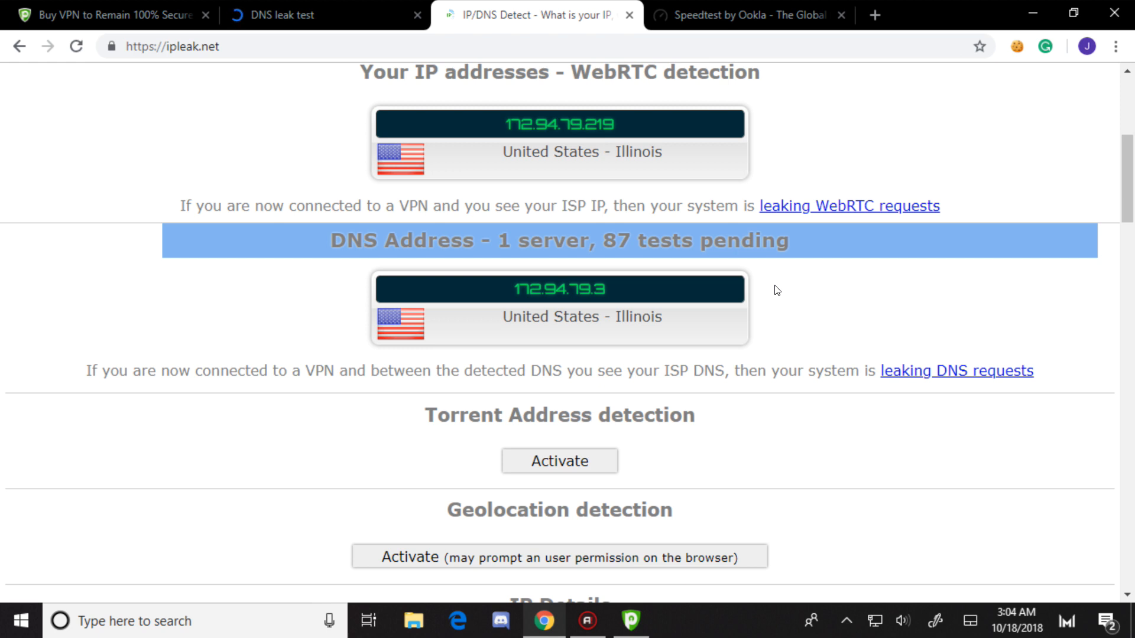
{"action": "scroll", "scroll_direction": "down", "scroll_amount": 3}
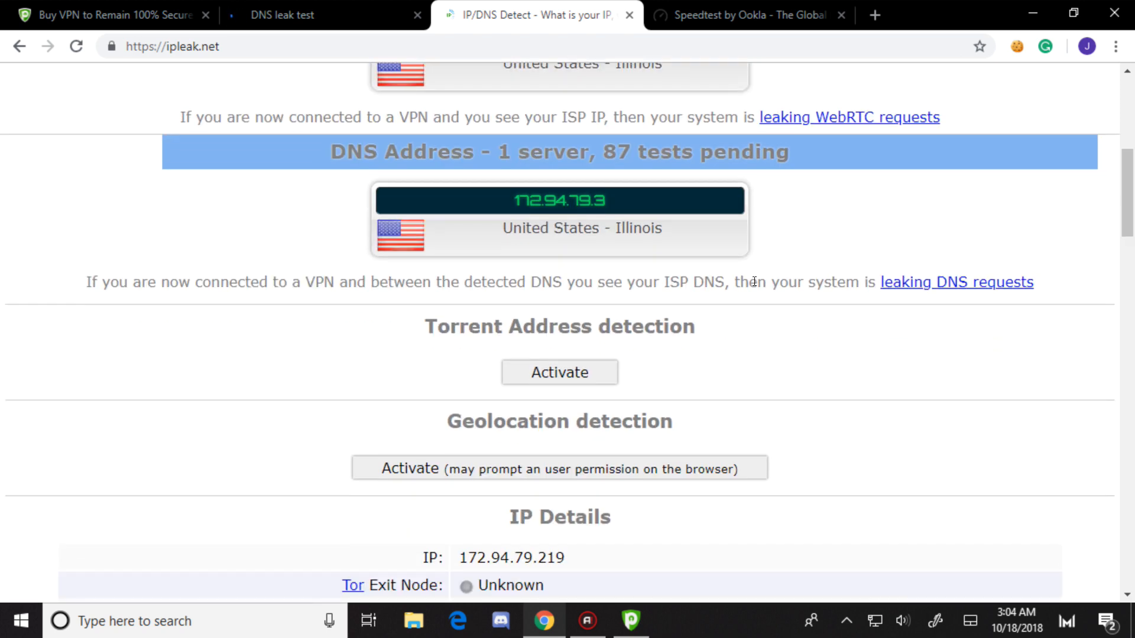
{"action": "scroll", "scroll_direction": "down", "scroll_amount": 3}
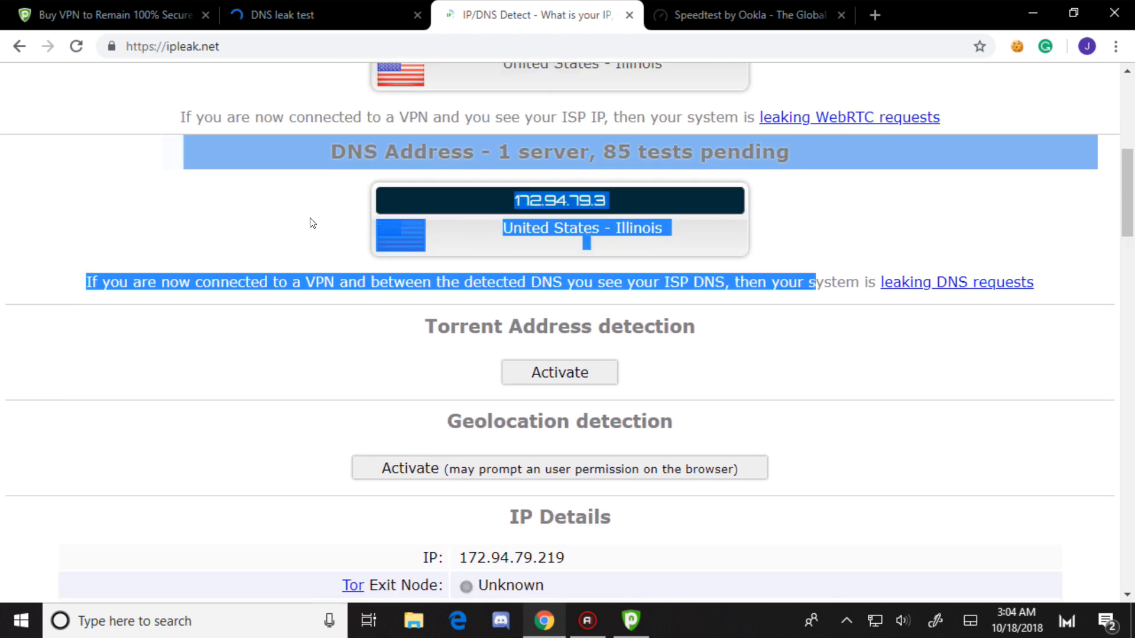
{"action": "scroll", "scroll_direction": "down", "scroll_amount": 3}
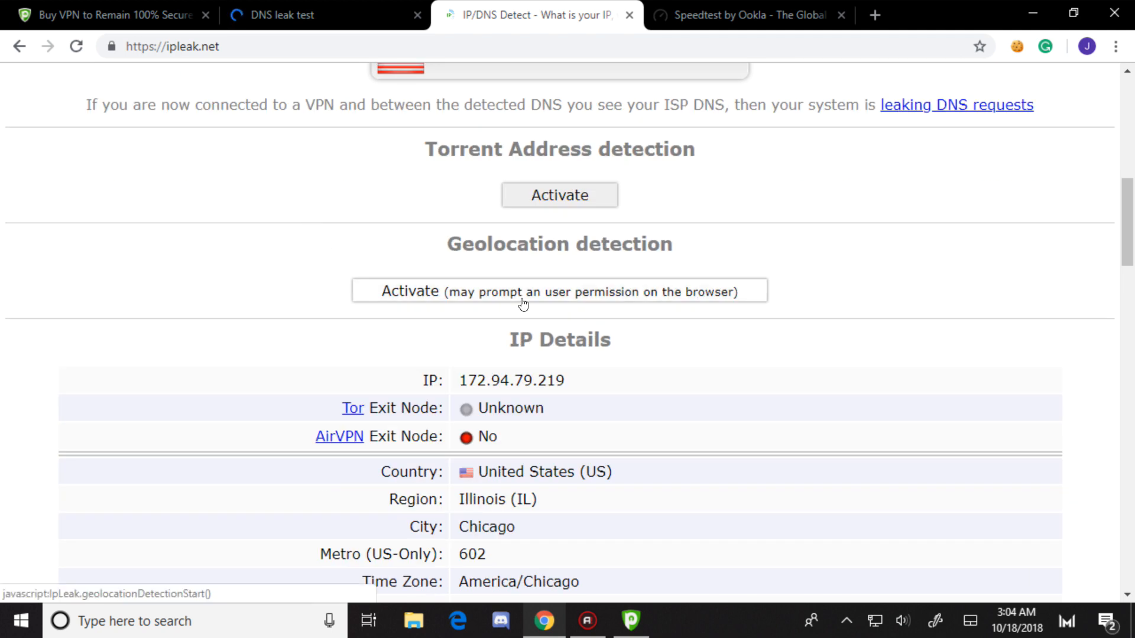
{"action": "scroll", "scroll_direction": "down", "scroll_amount": 3}
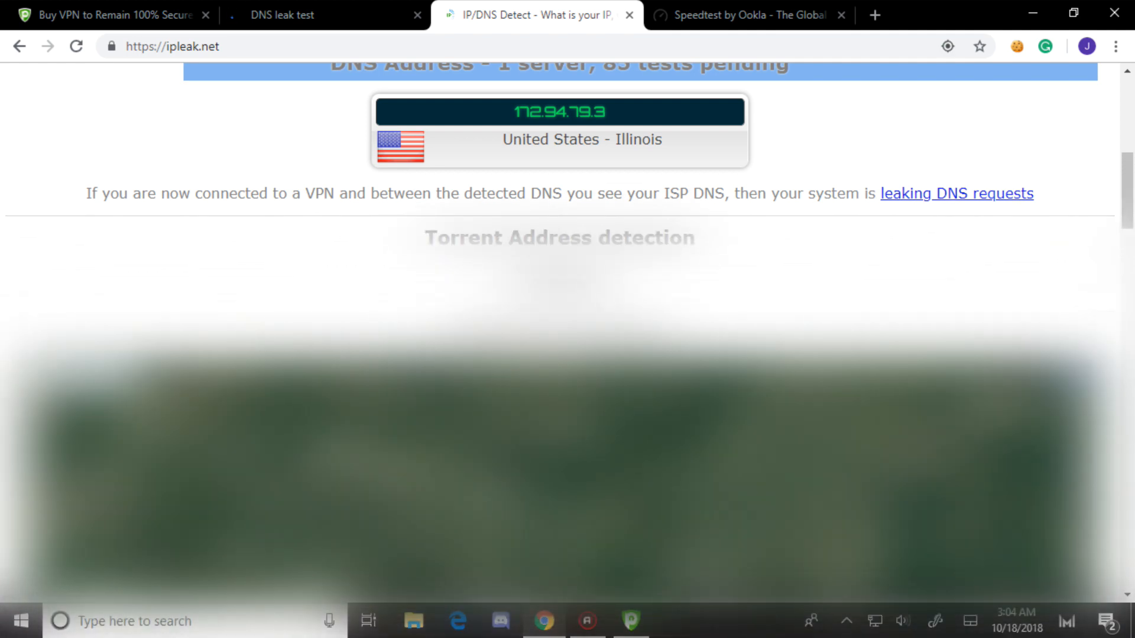
{"action": "scroll", "scroll_direction": "down", "scroll_amount": 3}
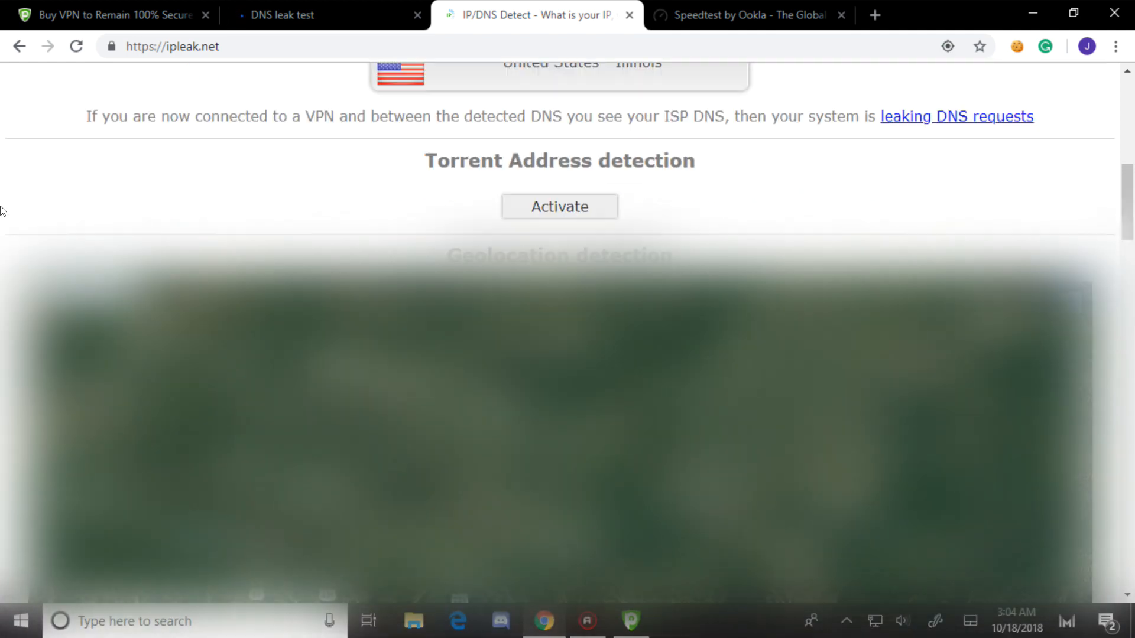
{"action": "scroll", "scroll_direction": "down", "scroll_amount": 3}
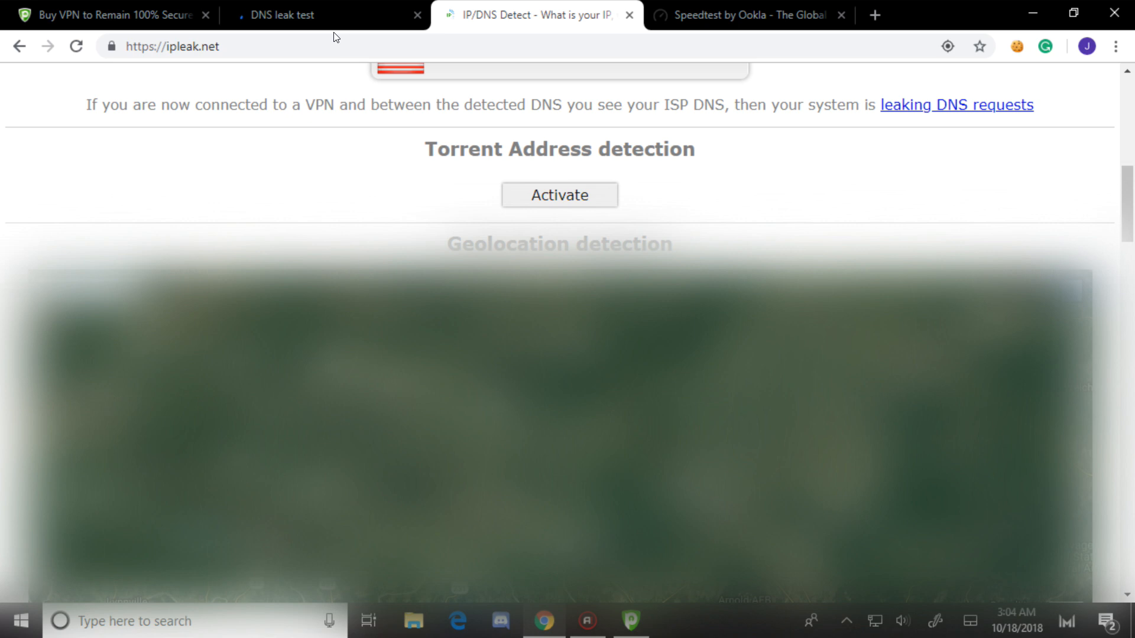
{"action": "left_click", "coordinate": [326, 14]}
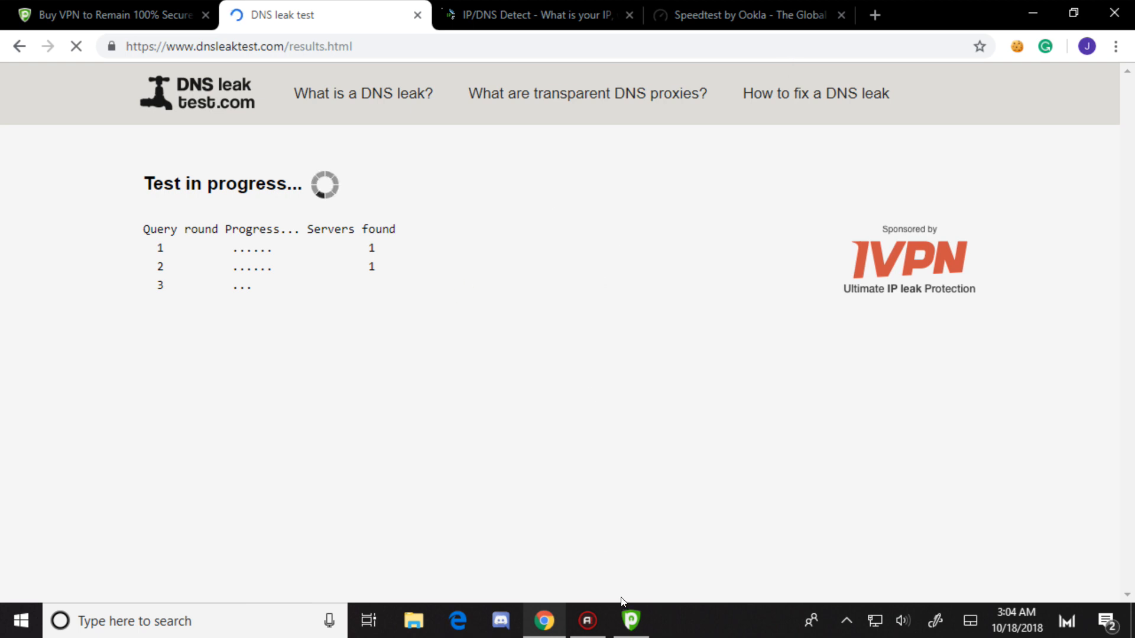
Open PureVPN's App Settings preferences on Select Mode with Security / Privacy chosen
{"action": "left_click", "coordinate": [630, 620]}
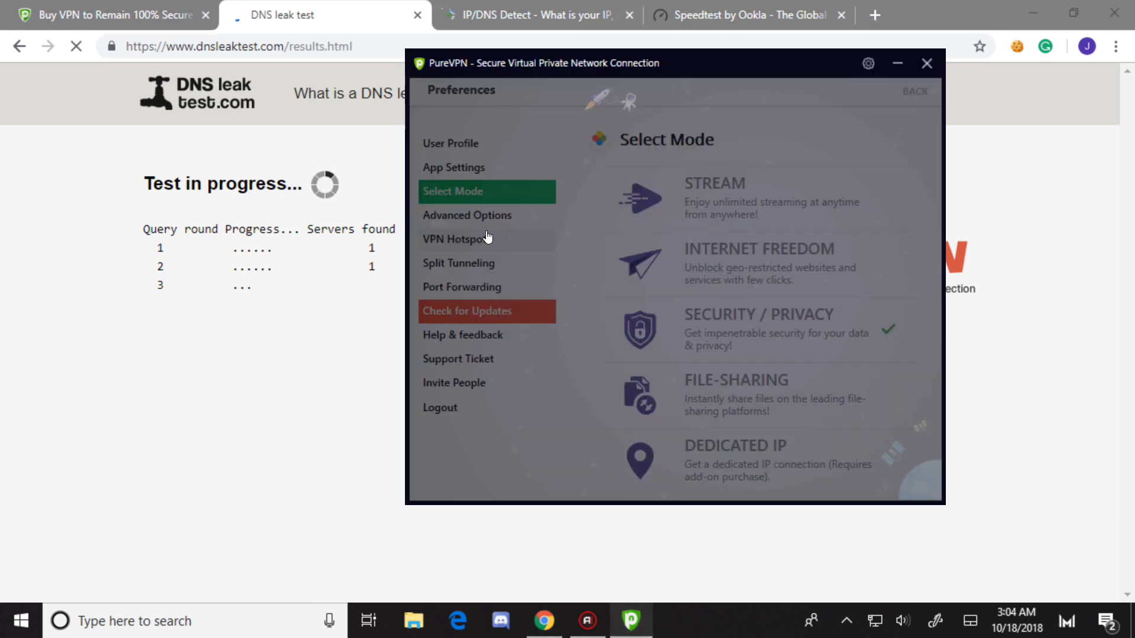
{"action": "left_click", "coordinate": [454, 166]}
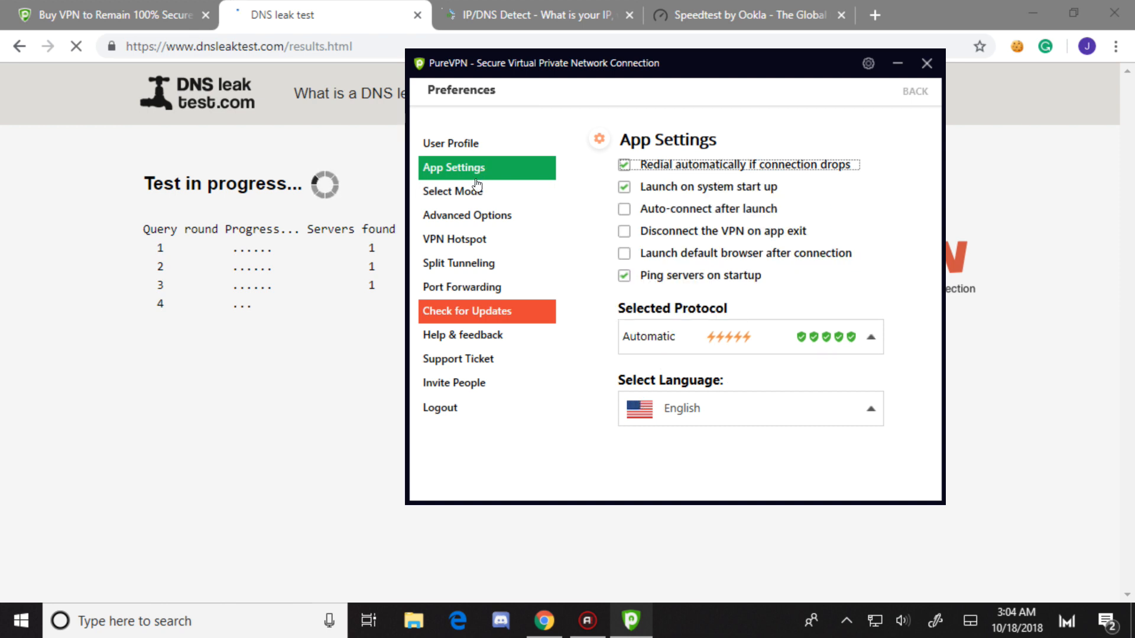
{"action": "left_click", "coordinate": [451, 191]}
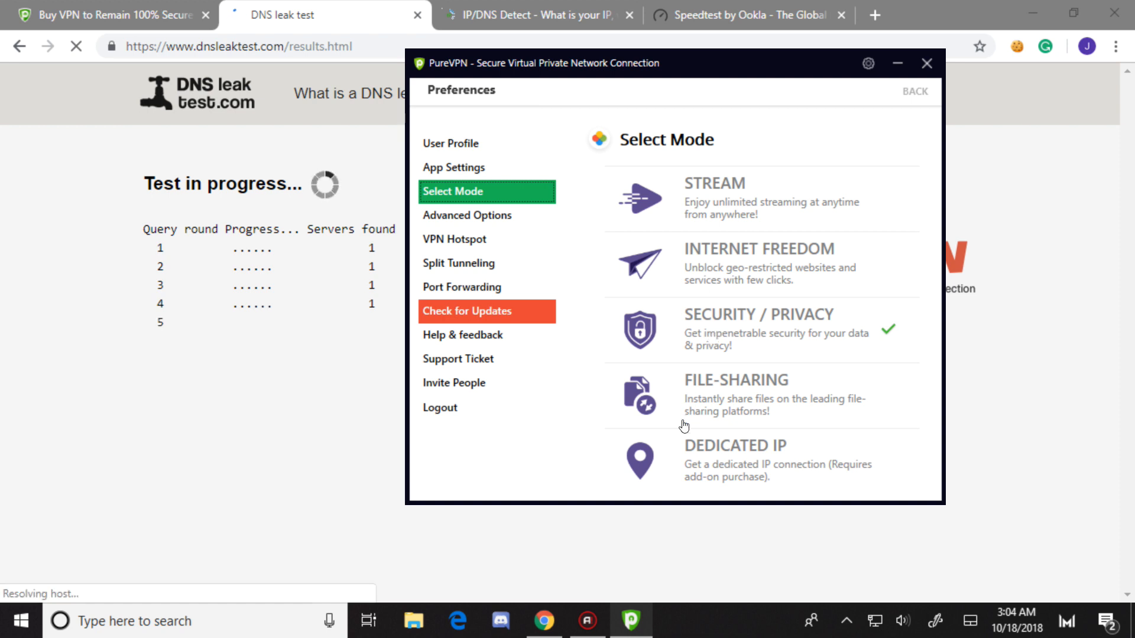
{"action": "mouse_move", "coordinate": [671, 494]}
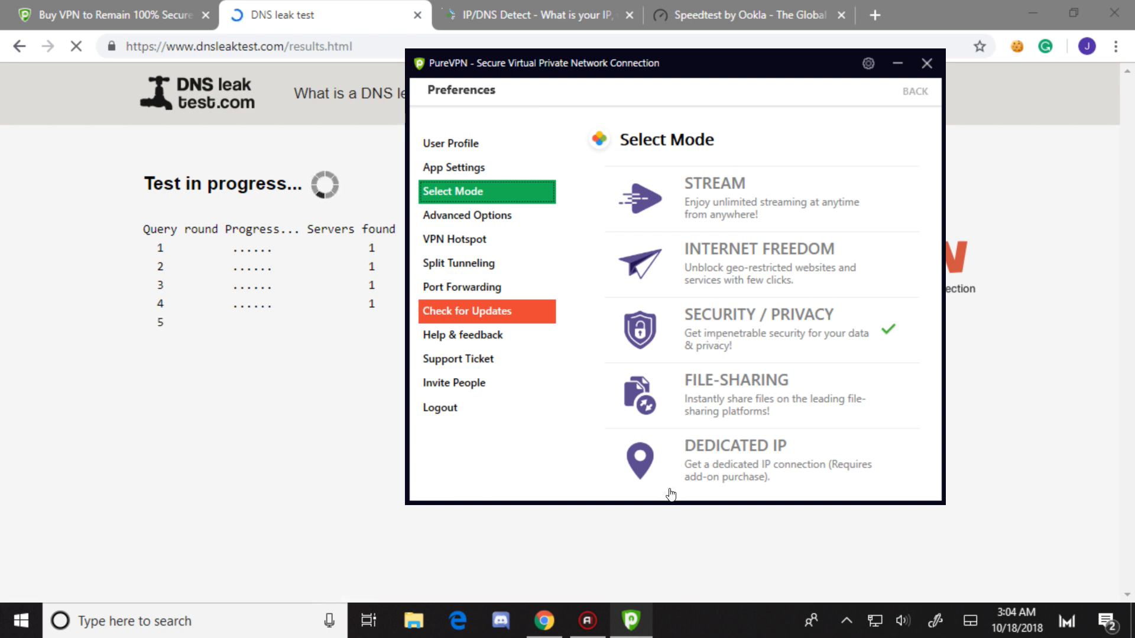
Review Advanced Options: 256-bit encryption, PureVPN-only DNS, IPv6 leak protection, kill switch and Multi Port
{"action": "left_click", "coordinate": [468, 215]}
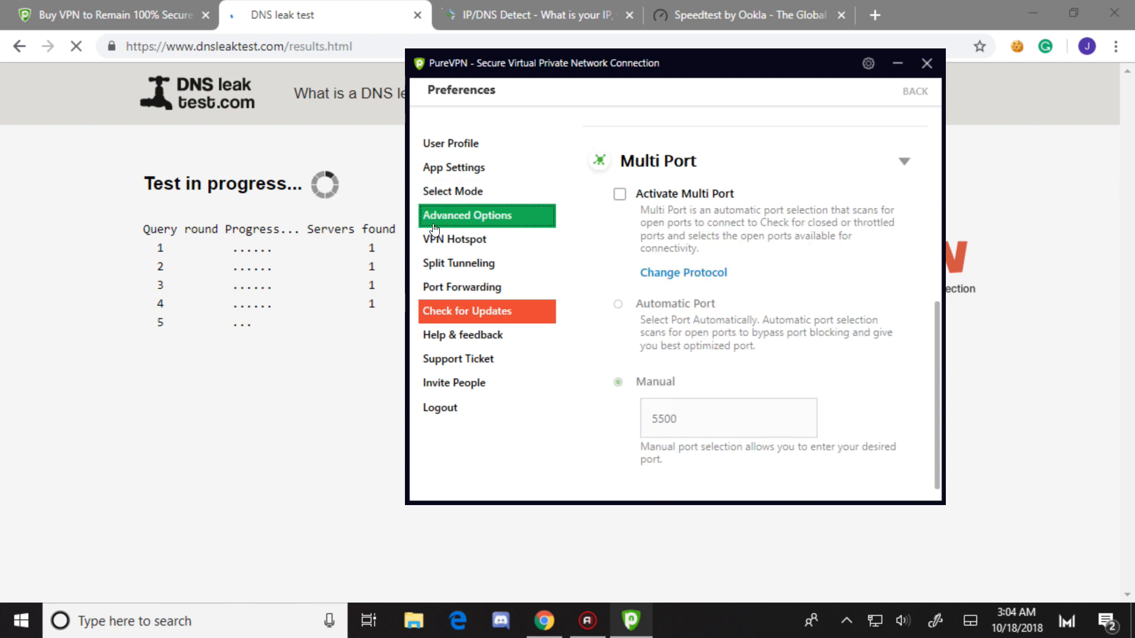
{"action": "scroll", "scroll_direction": "down", "scroll_amount": 3}
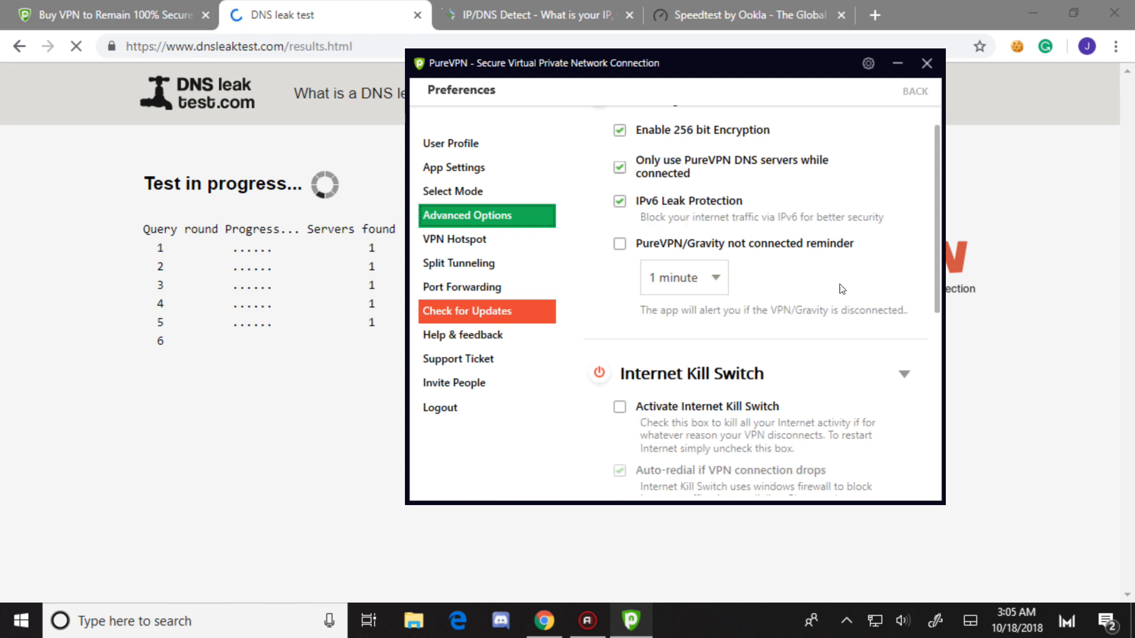
{"action": "scroll", "scroll_direction": "down", "scroll_amount": 3}
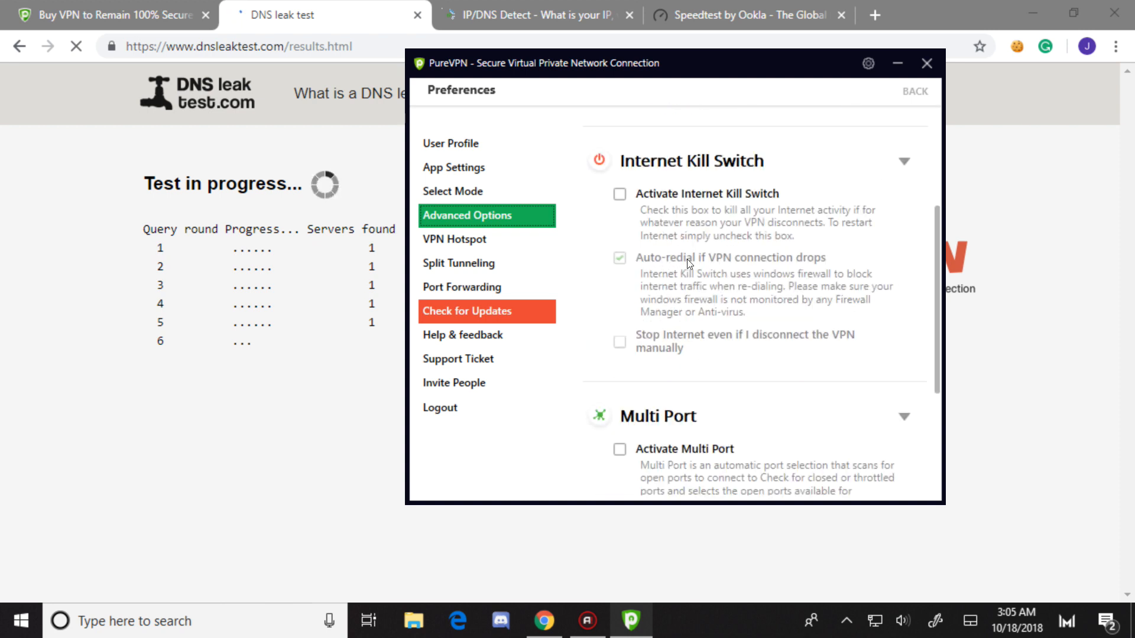
{"action": "scroll", "scroll_direction": "down", "scroll_amount": 3}
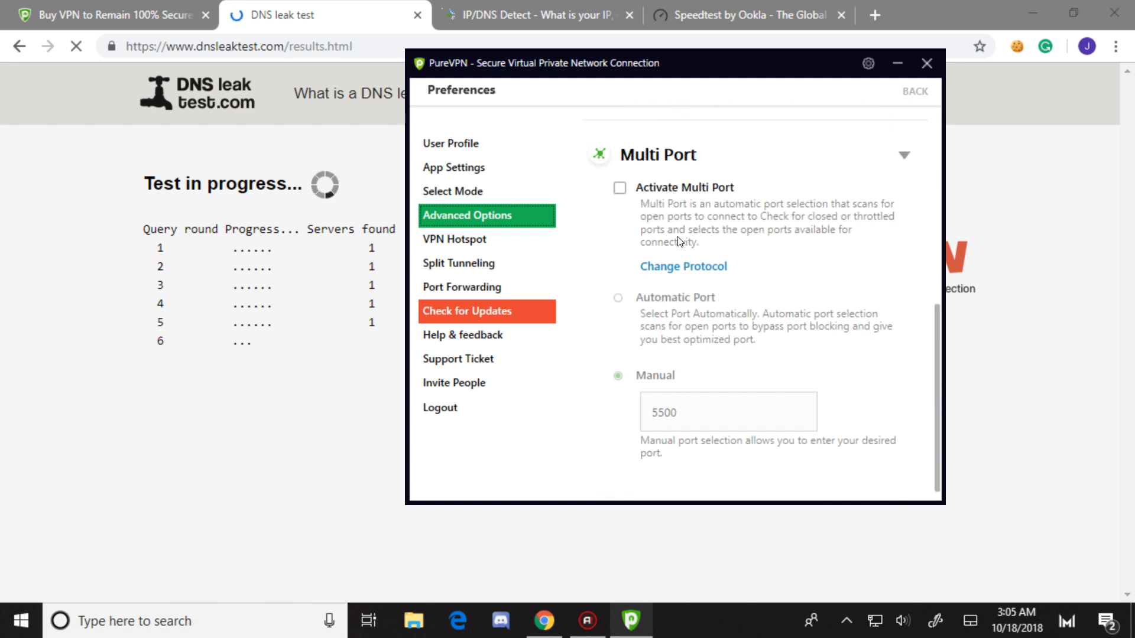
{"action": "mouse_move", "coordinate": [569, 258]}
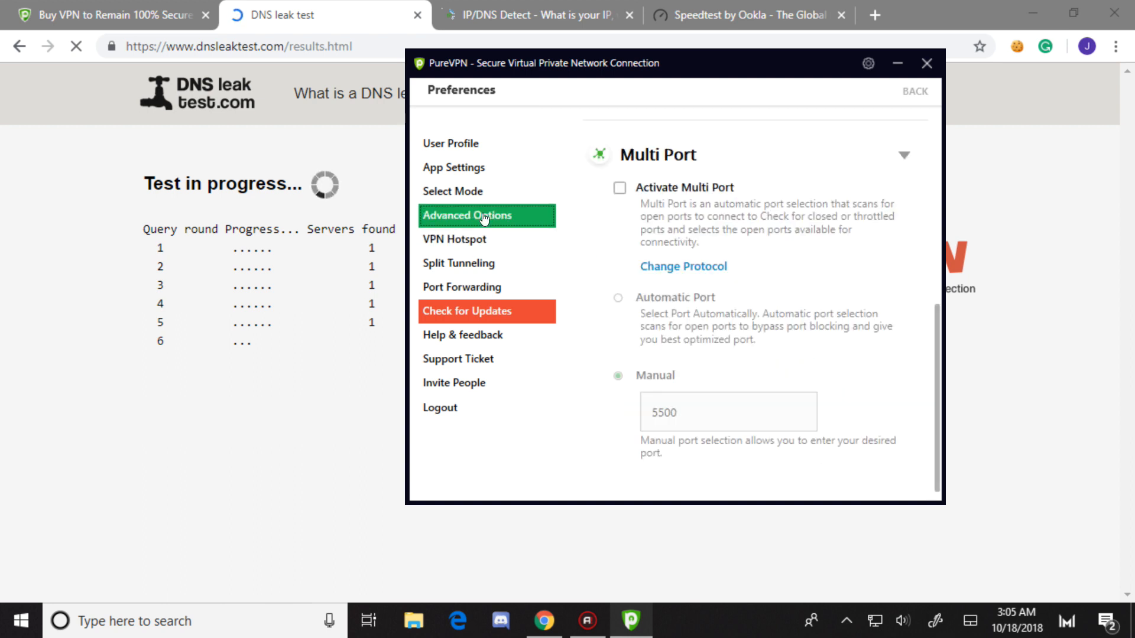
Browse the VPN Hotspot, Split Tunneling and Port Forwarding preference pages in turn
{"action": "left_click", "coordinate": [454, 240]}
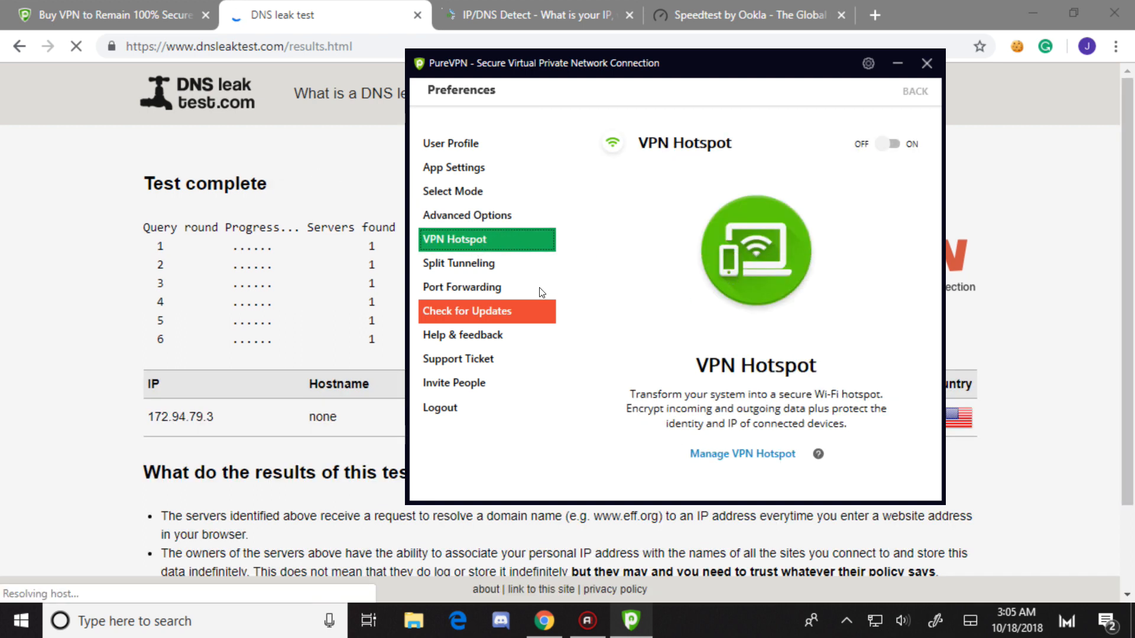
{"action": "left_click", "coordinate": [459, 263]}
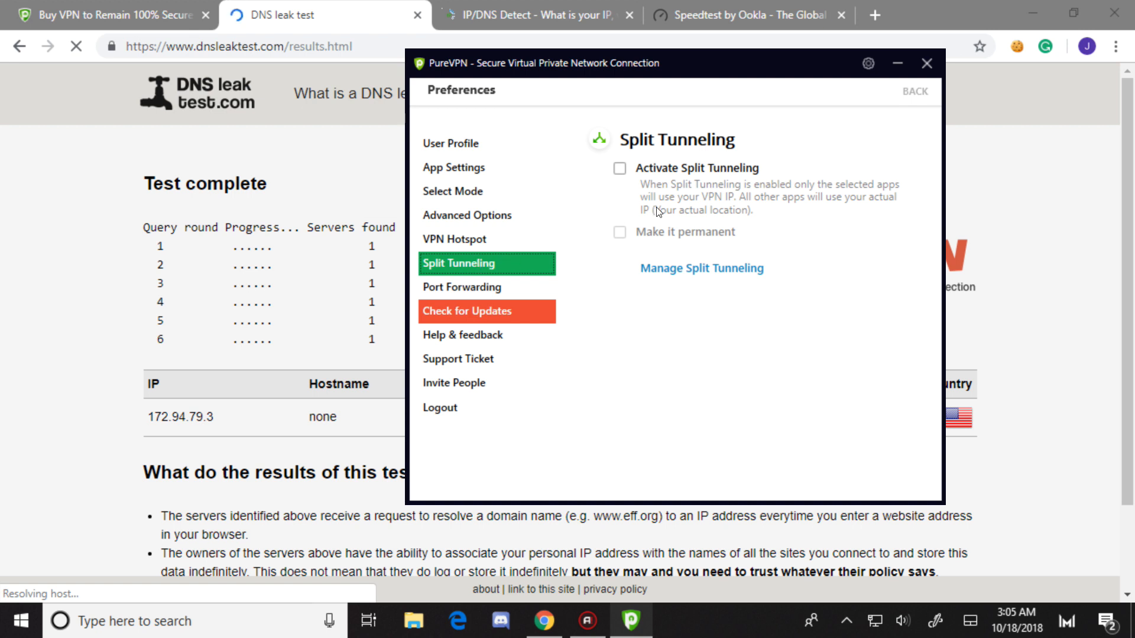
{"action": "mouse_move", "coordinate": [522, 256]}
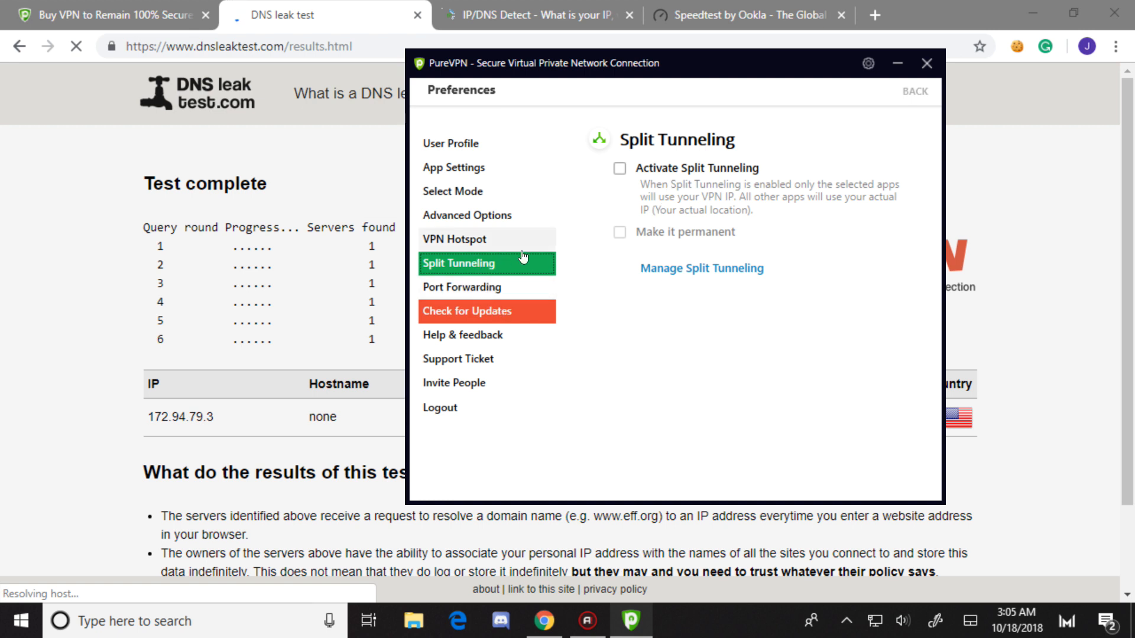
{"action": "mouse_move", "coordinate": [784, 272]}
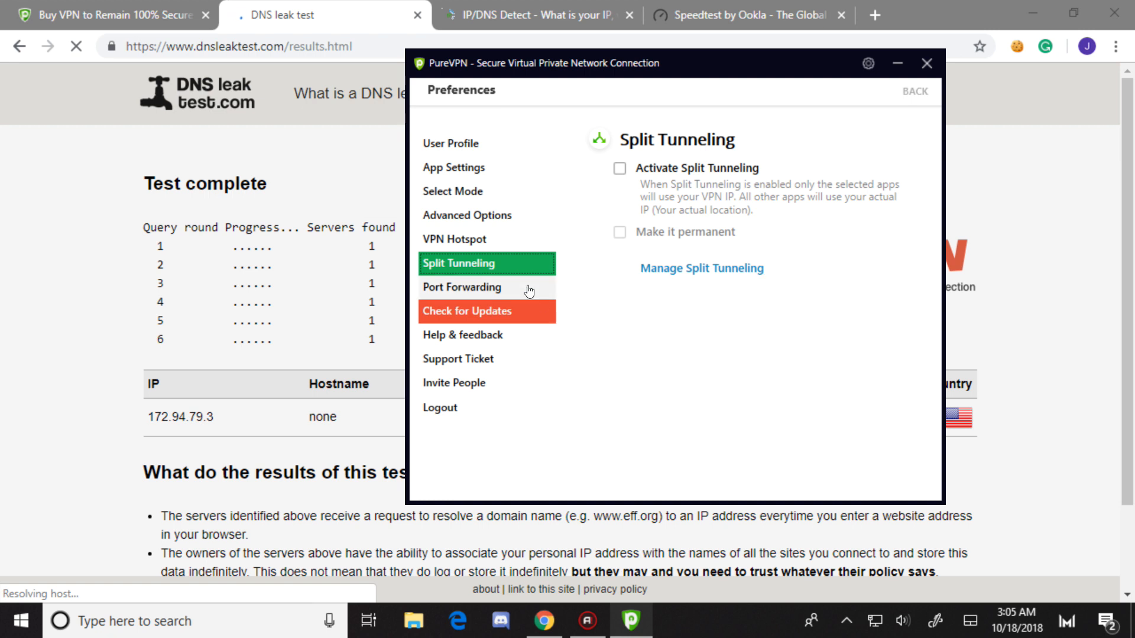
{"action": "left_click", "coordinate": [462, 287]}
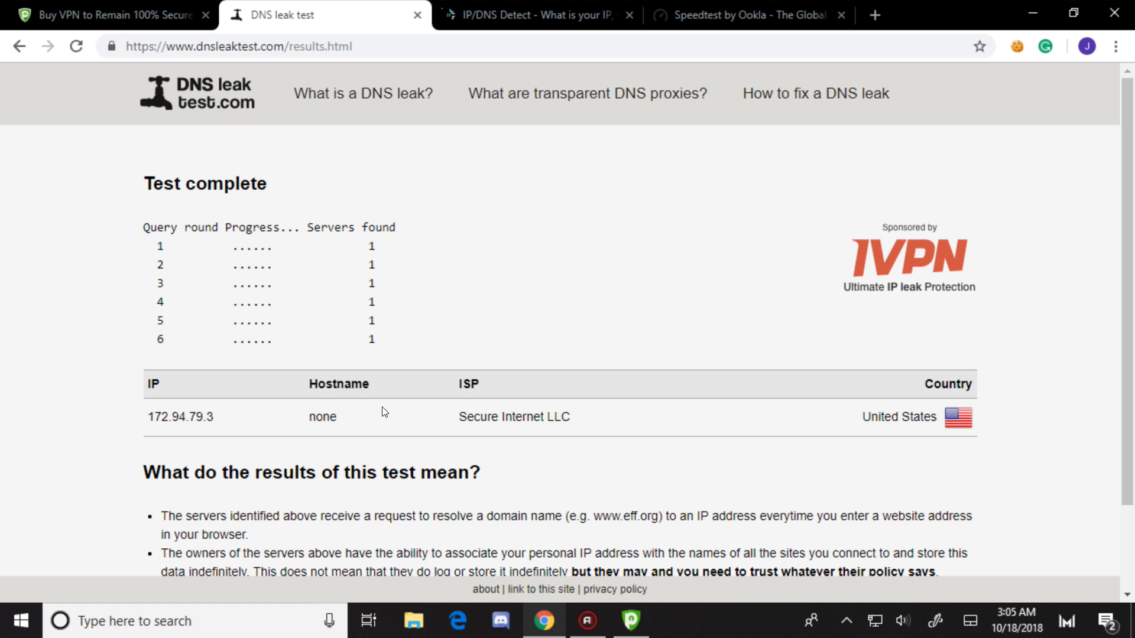
{"action": "mouse_move", "coordinate": [399, 376]}
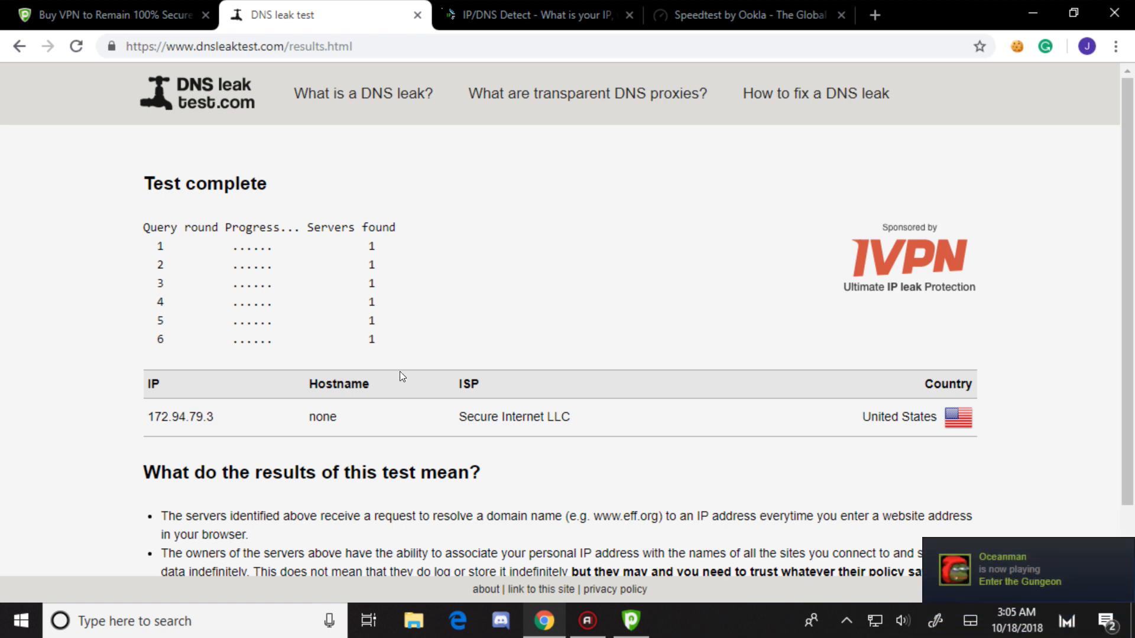
{"action": "mouse_move", "coordinate": [626, 584]}
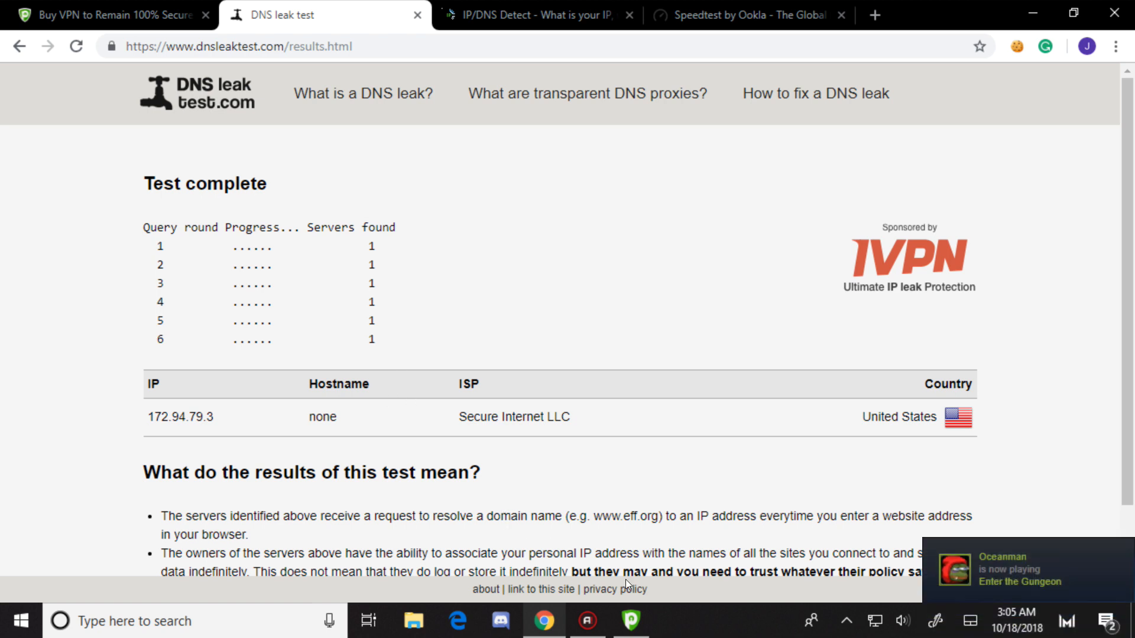
Bring the PureVPN dashboard forward after the DNS test shows only the Secure Internet LLC server
{"action": "left_click", "coordinate": [629, 621]}
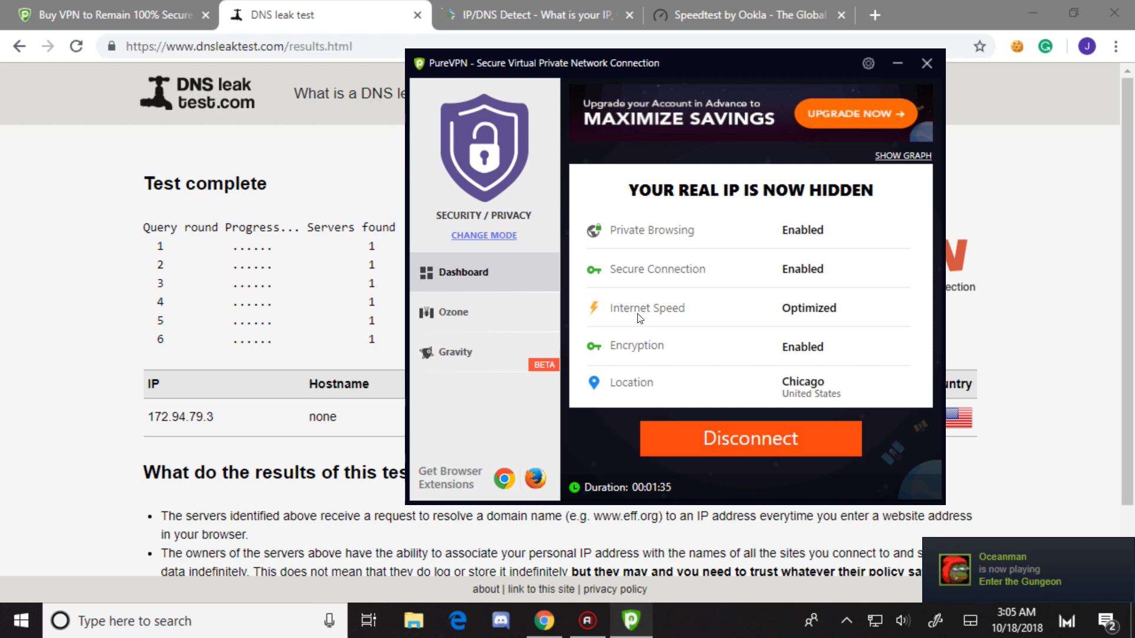
{"action": "mouse_move", "coordinate": [1005, 5]}
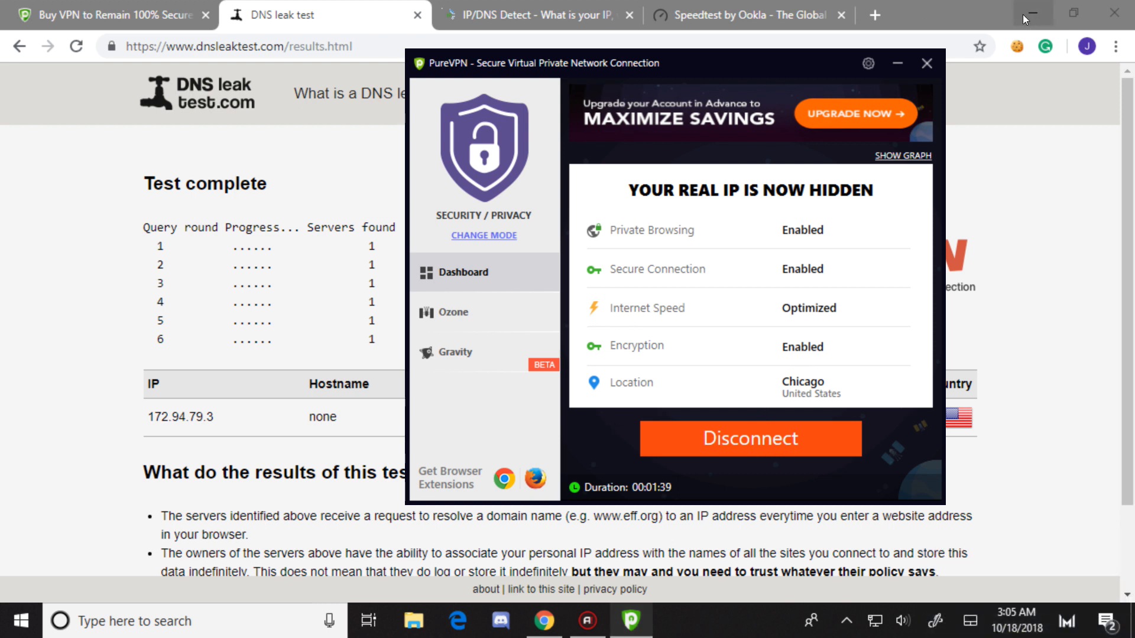
Minimize Chrome, view the connection mode choices and return to the connected Chicago dashboard
{"action": "left_click", "coordinate": [1026, 14]}
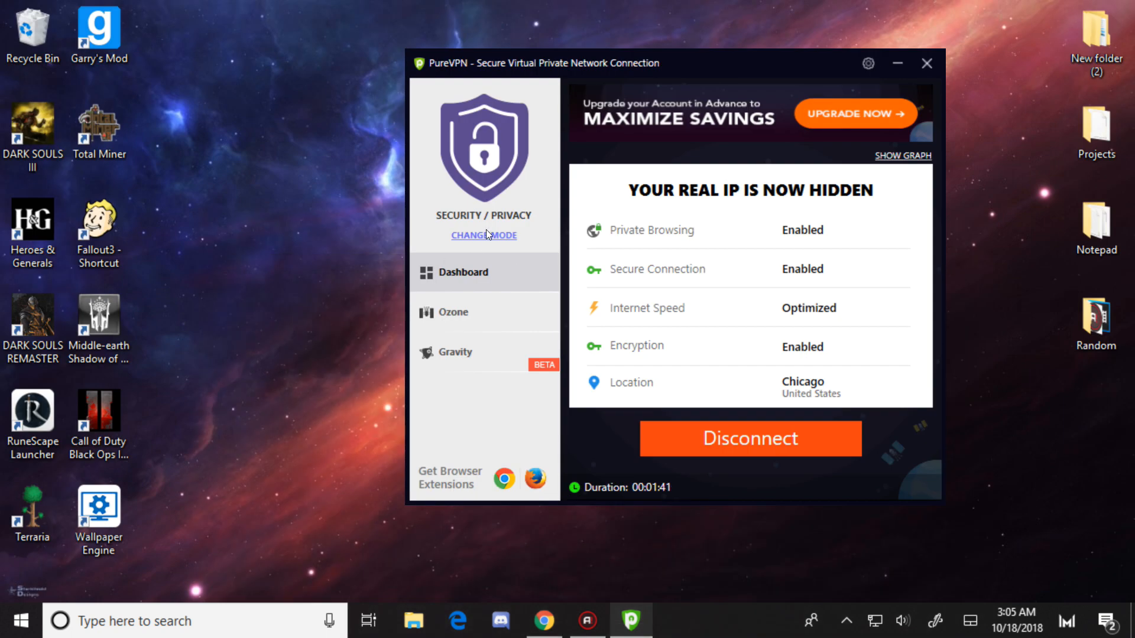
{"action": "left_click", "coordinate": [484, 235]}
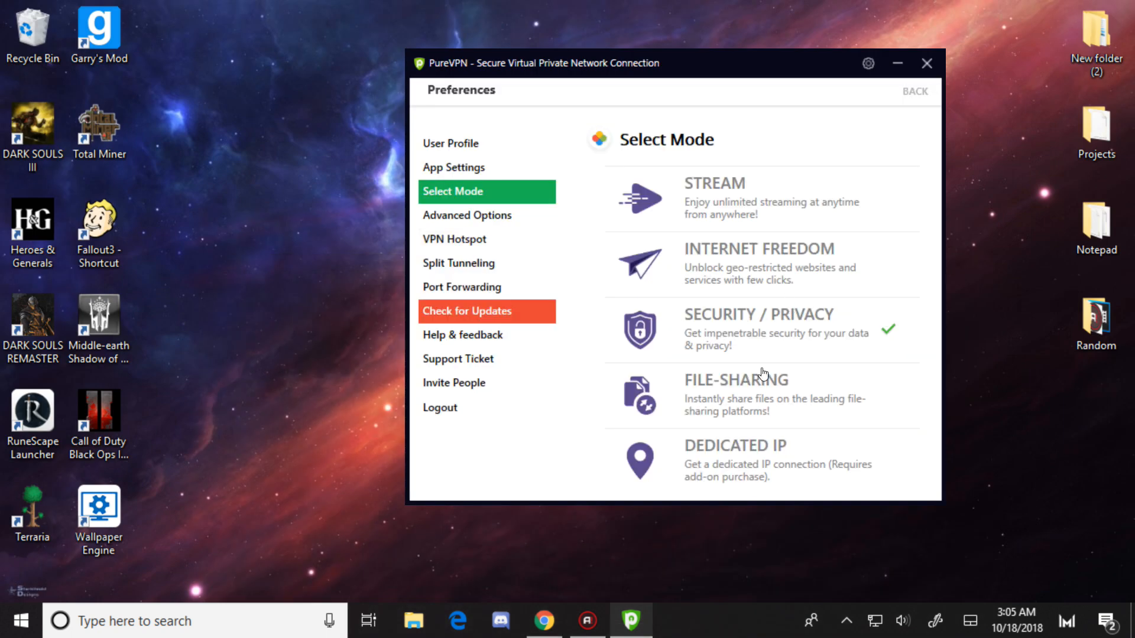
{"action": "mouse_move", "coordinate": [730, 481]}
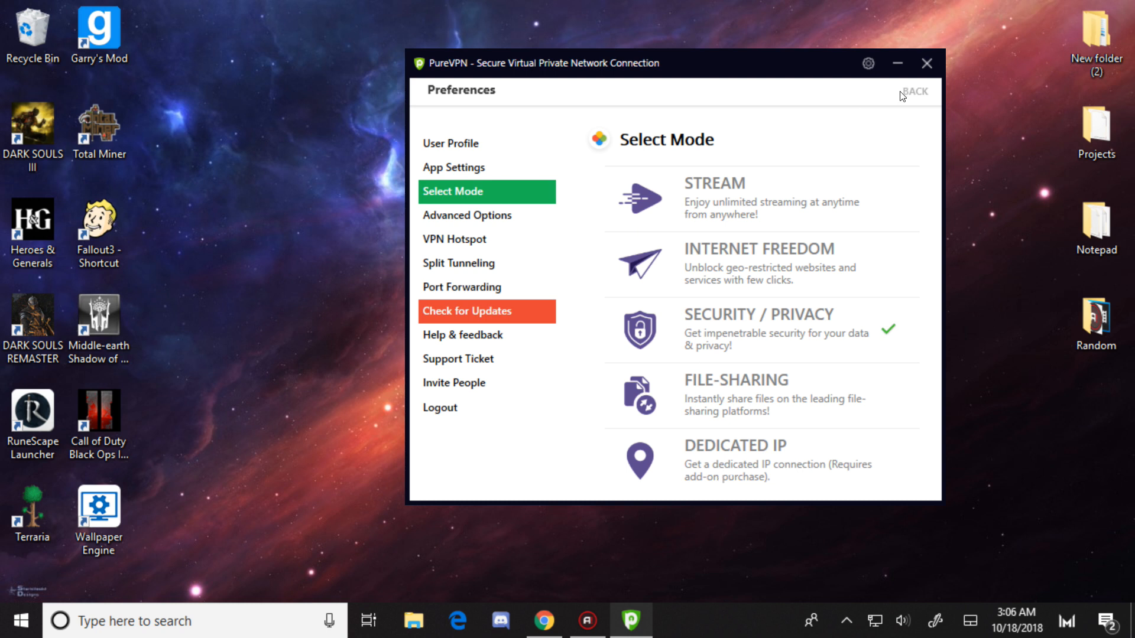
{"action": "left_click", "coordinate": [913, 92]}
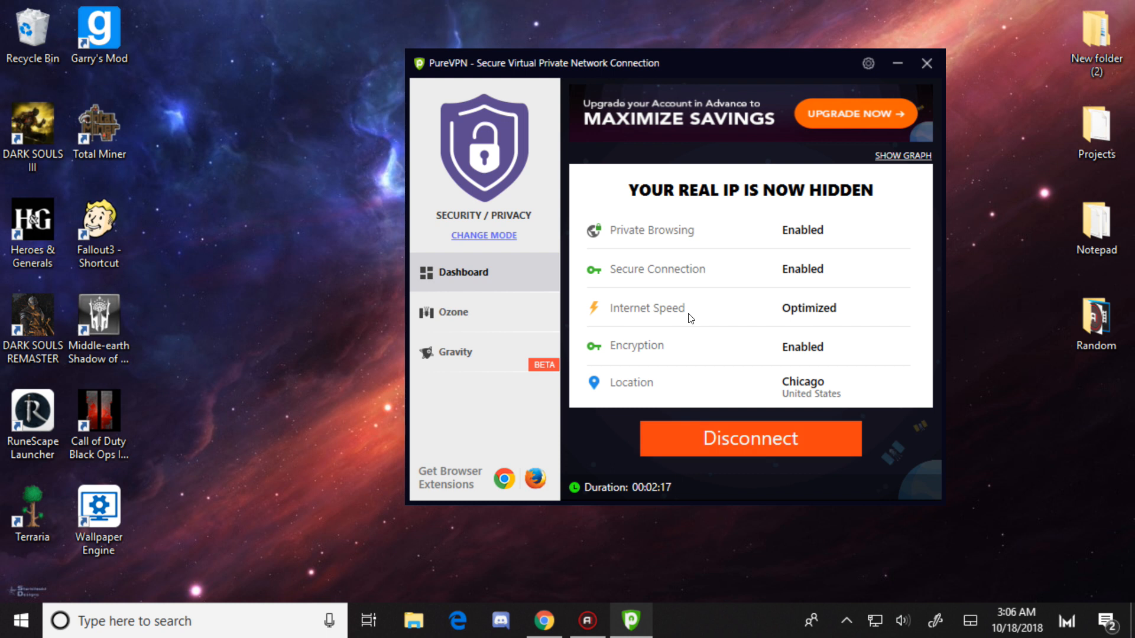
{"action": "mouse_move", "coordinate": [667, 327]}
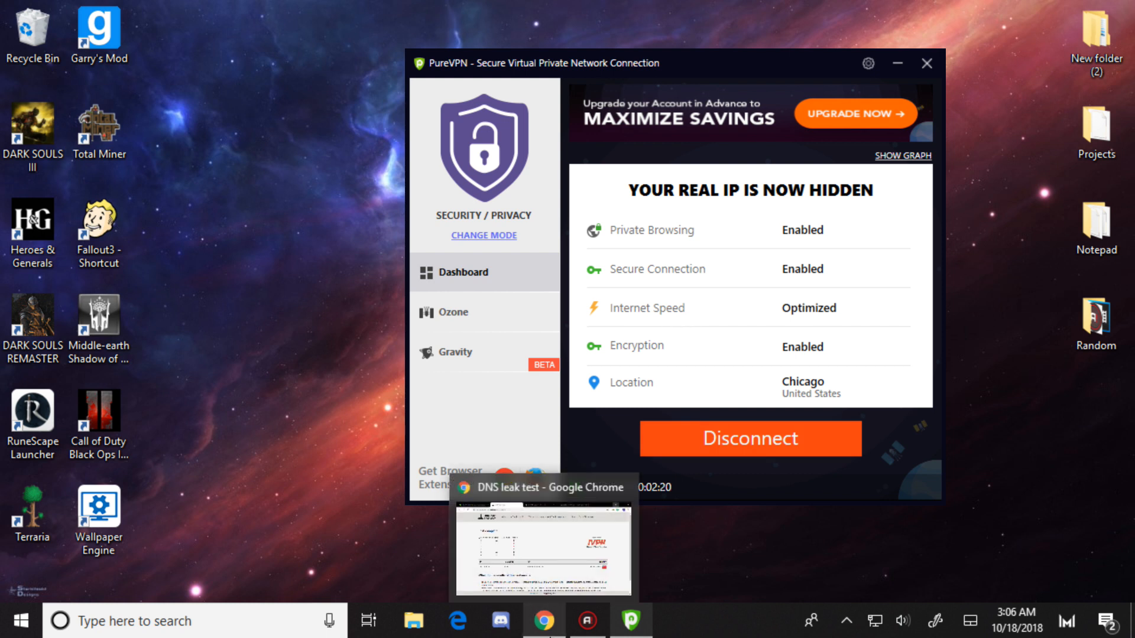
{"action": "mouse_move", "coordinate": [695, 572]}
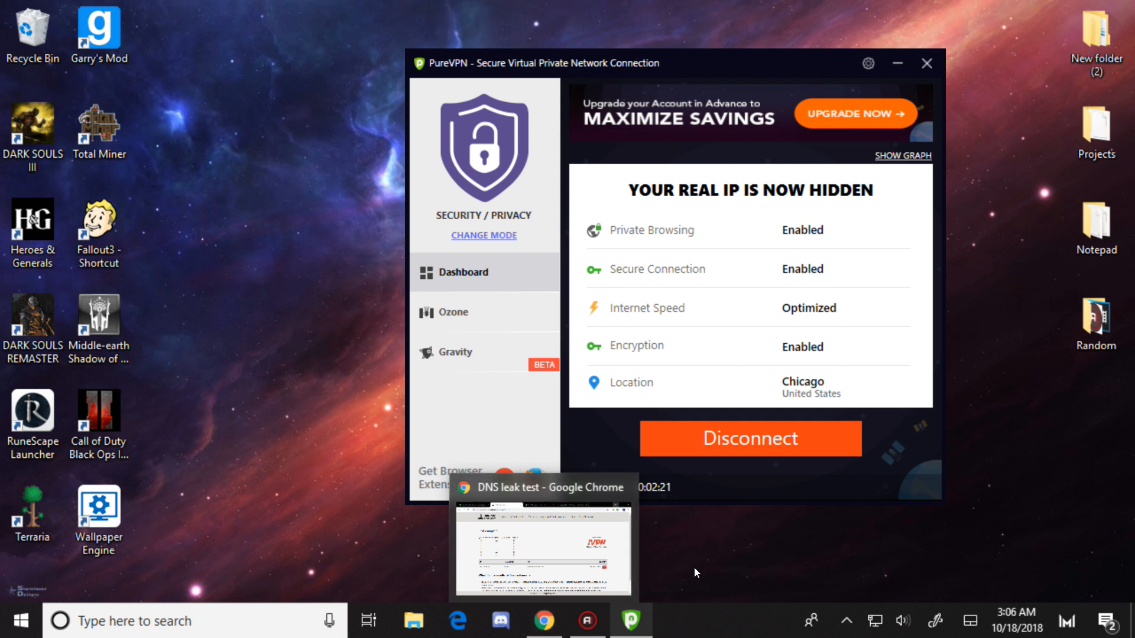